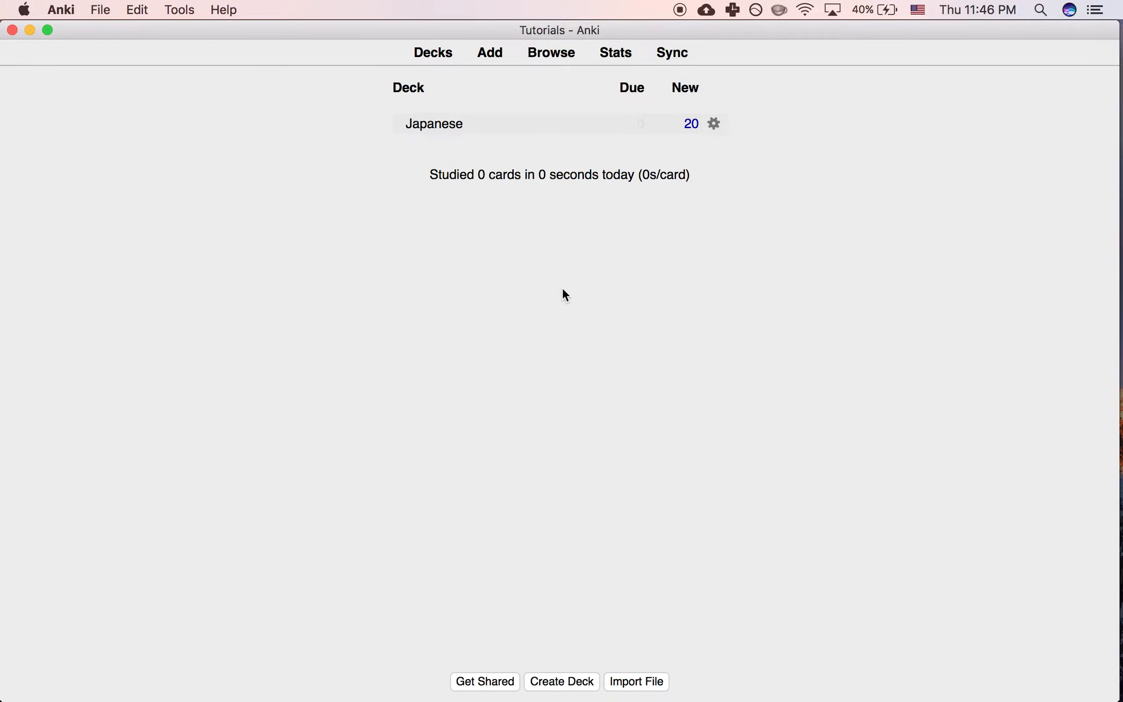
Show all 40 cards of the current Japanese deck in the card browser
left_click(433, 123)
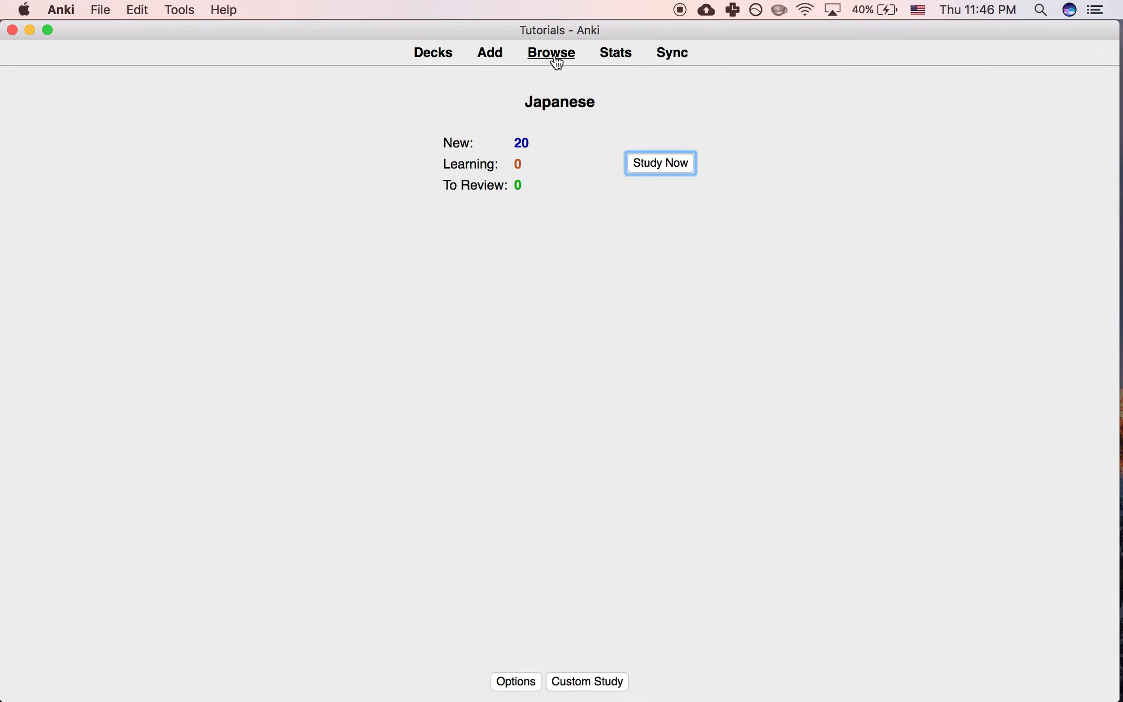
left_click(551, 53)
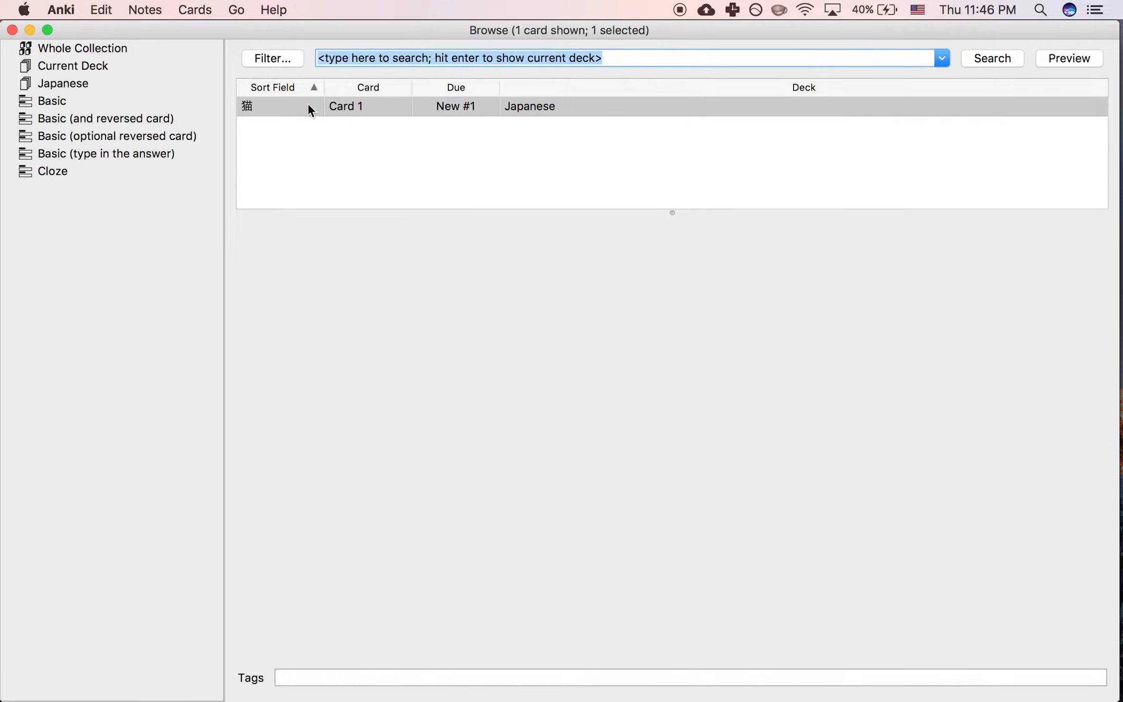
left_click(73, 65)
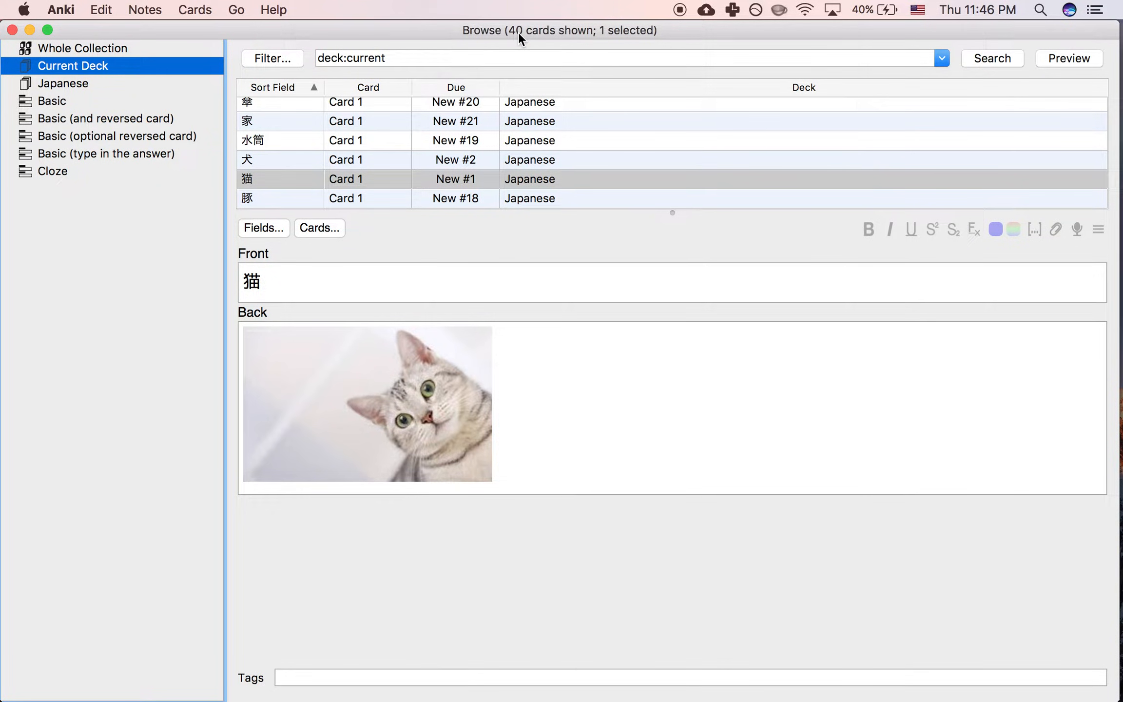
mouse_move(15, 39)
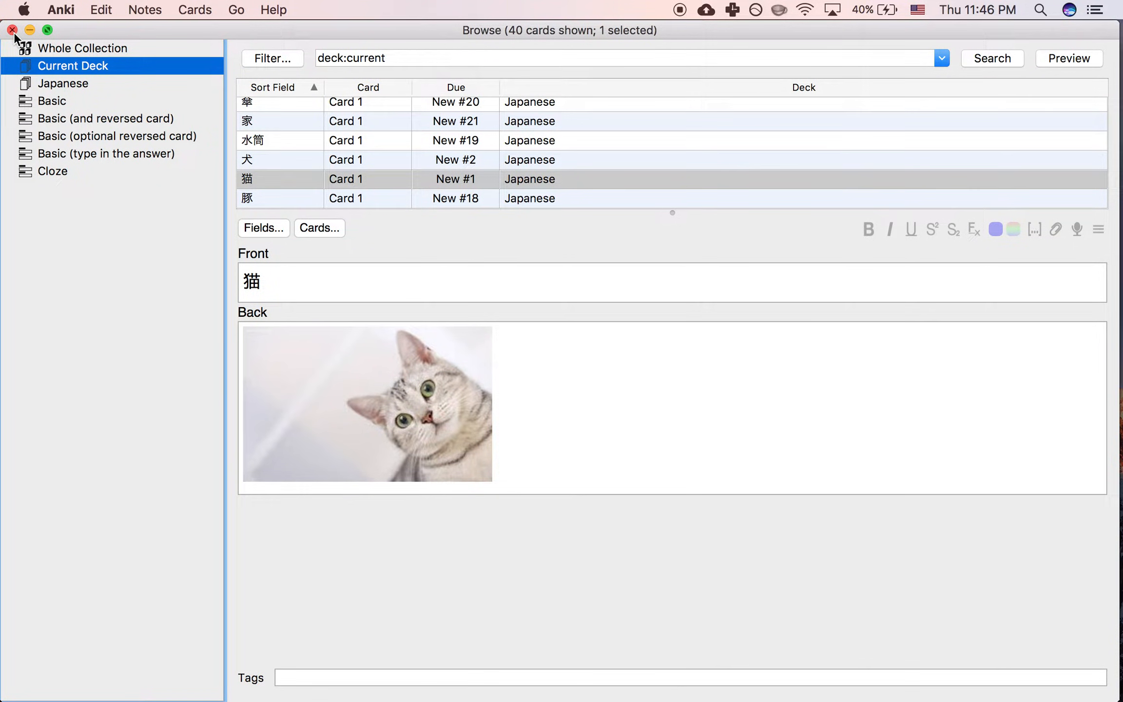
Leave the browser and return to the Japanese deck overview (20 new, 0 learning, 0 review)
left_click(12, 30)
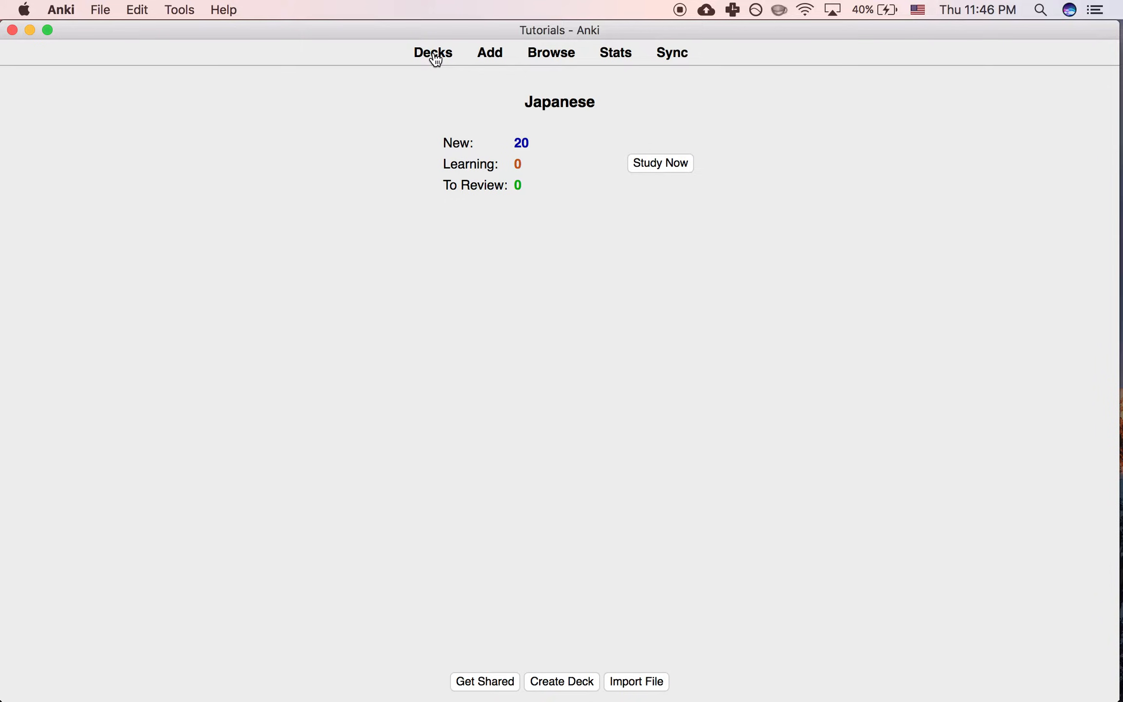
left_click(433, 52)
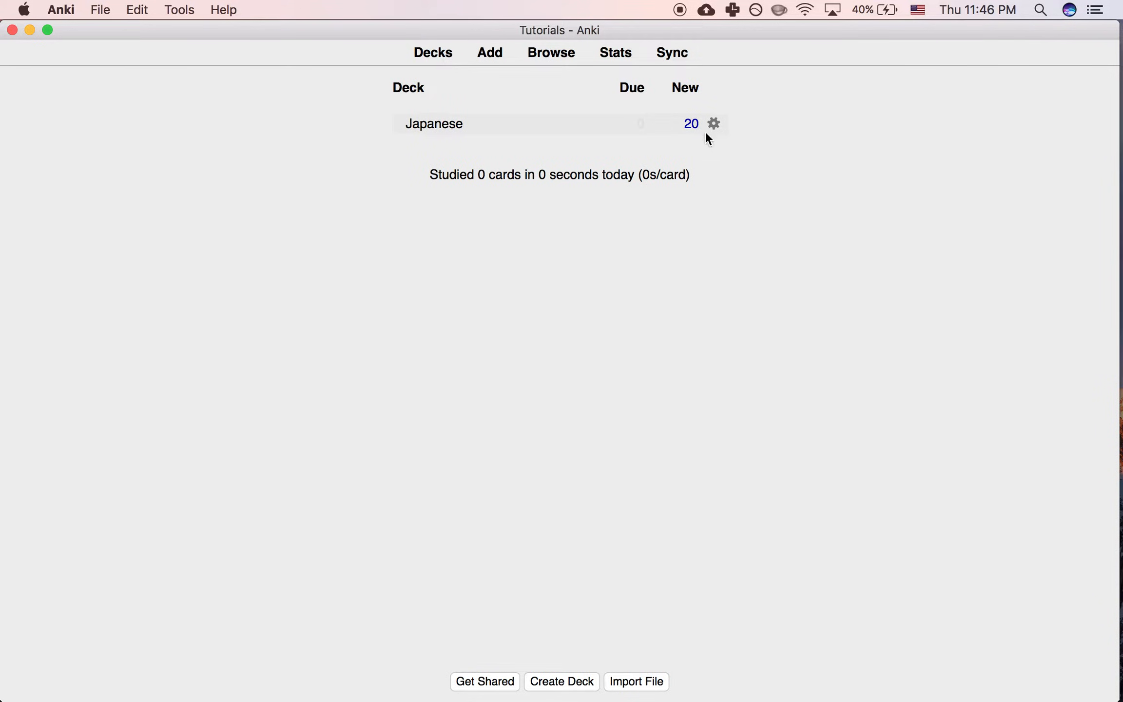
mouse_move(693, 146)
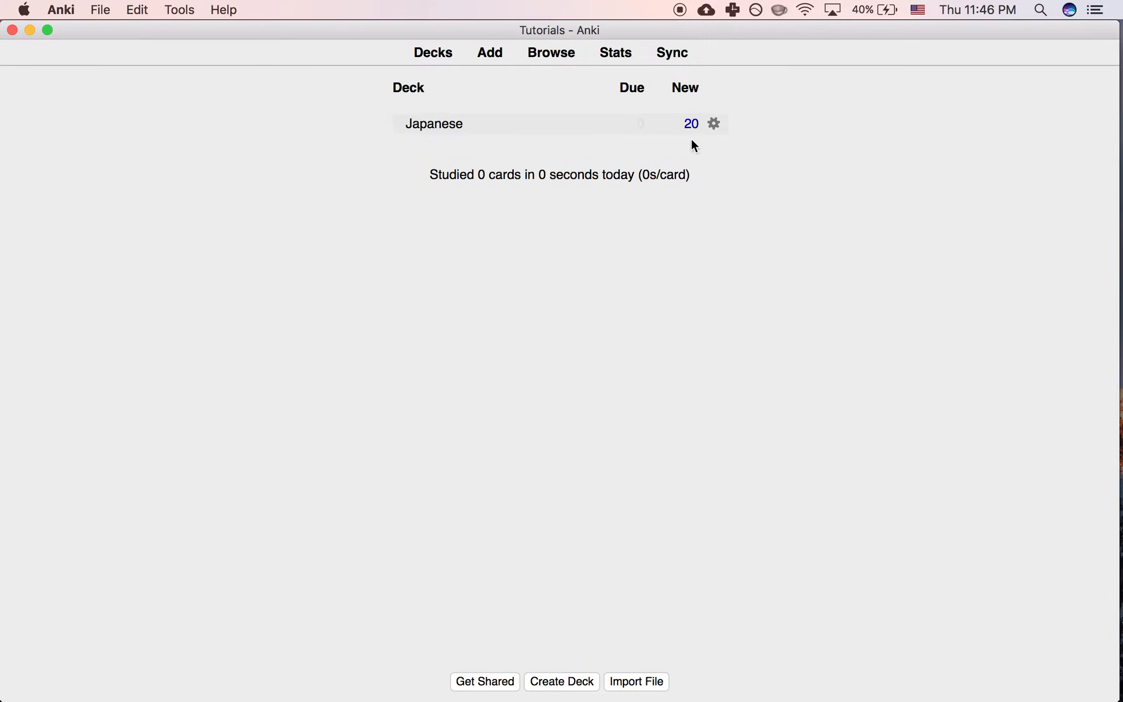
mouse_move(700, 146)
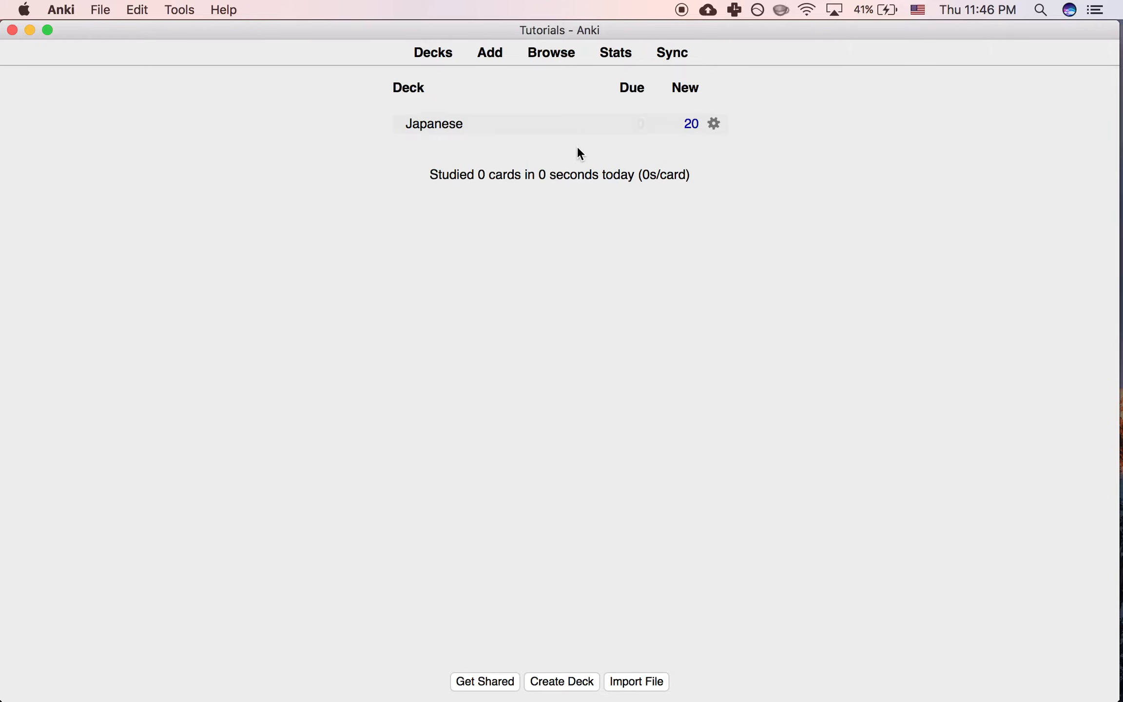
mouse_move(434, 124)
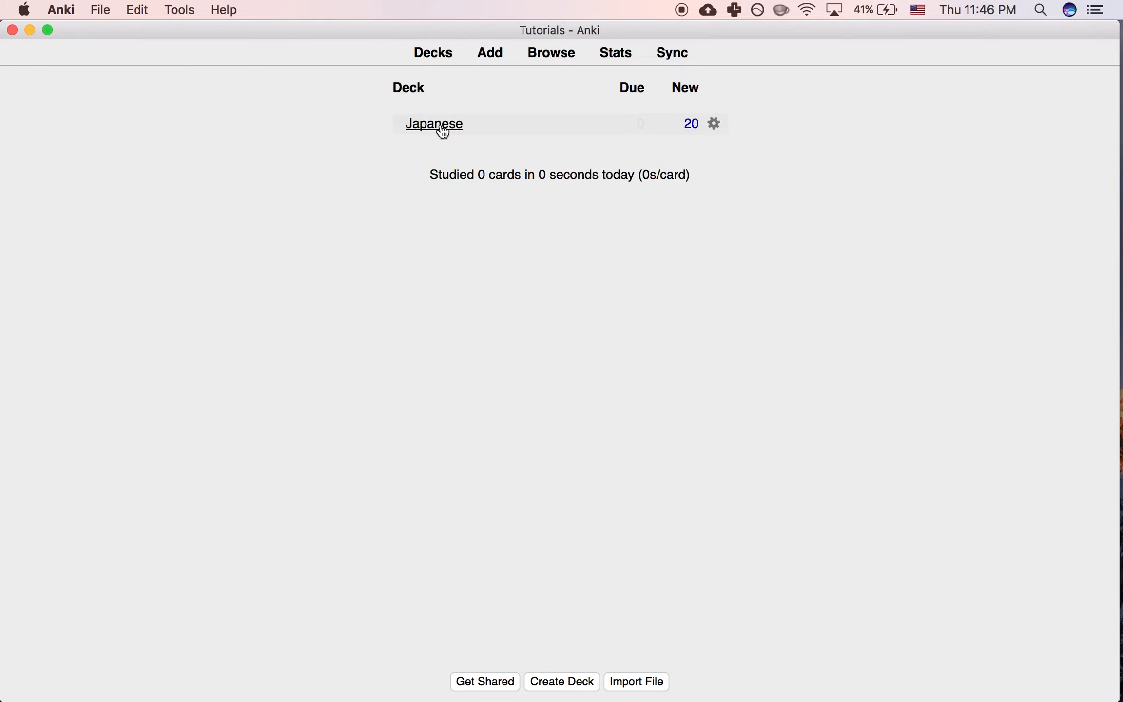
left_click(434, 123)
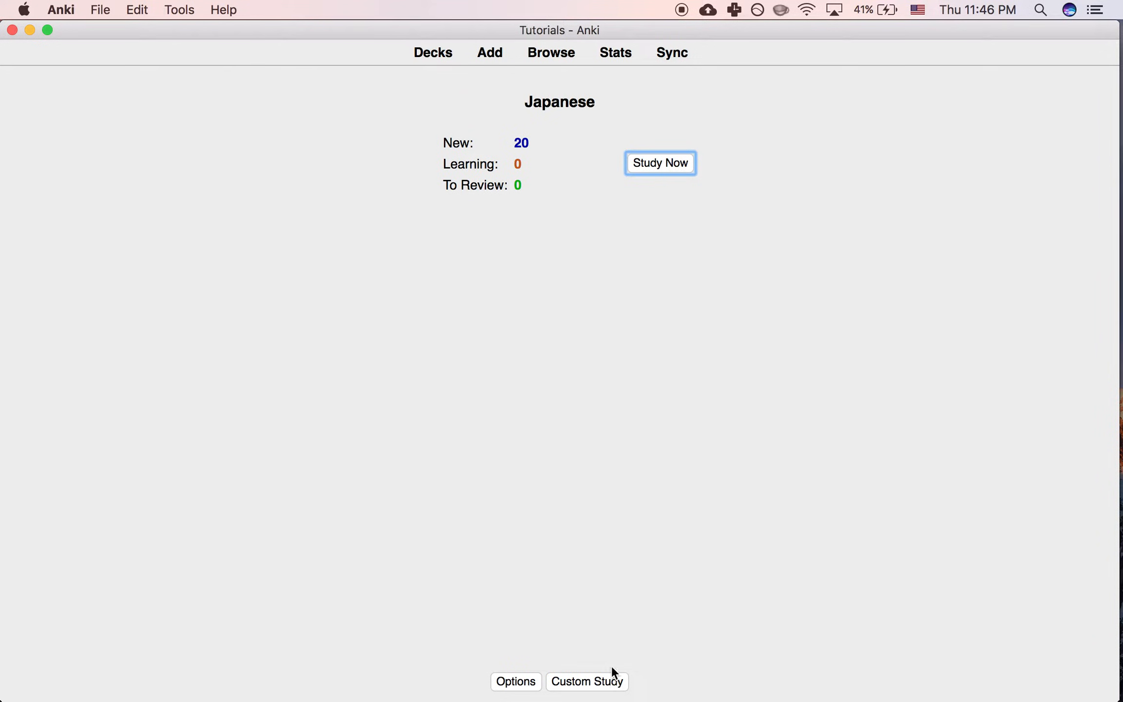
mouse_move(433, 53)
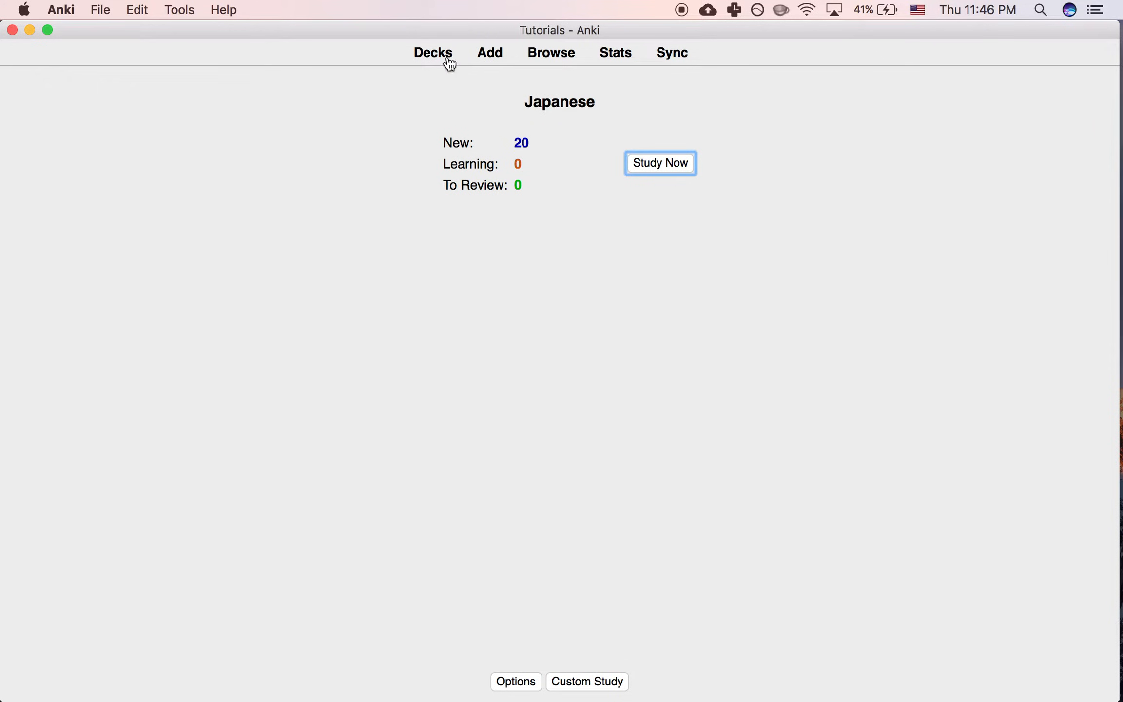
mouse_move(548, 279)
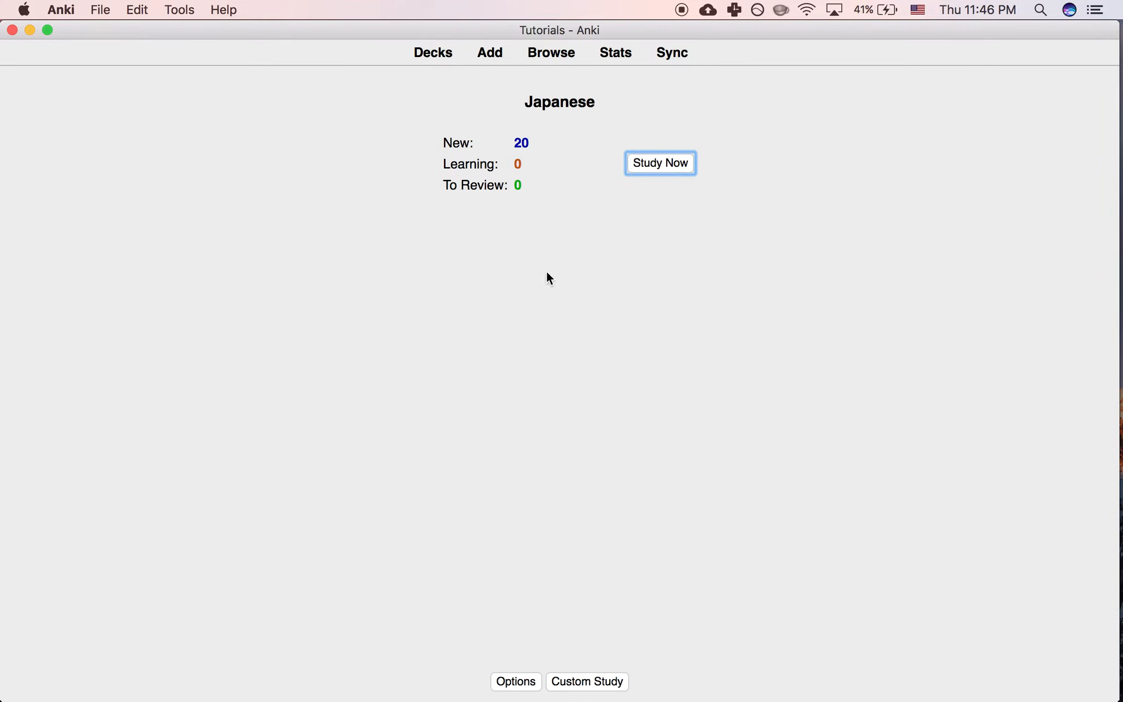
left_click(587, 682)
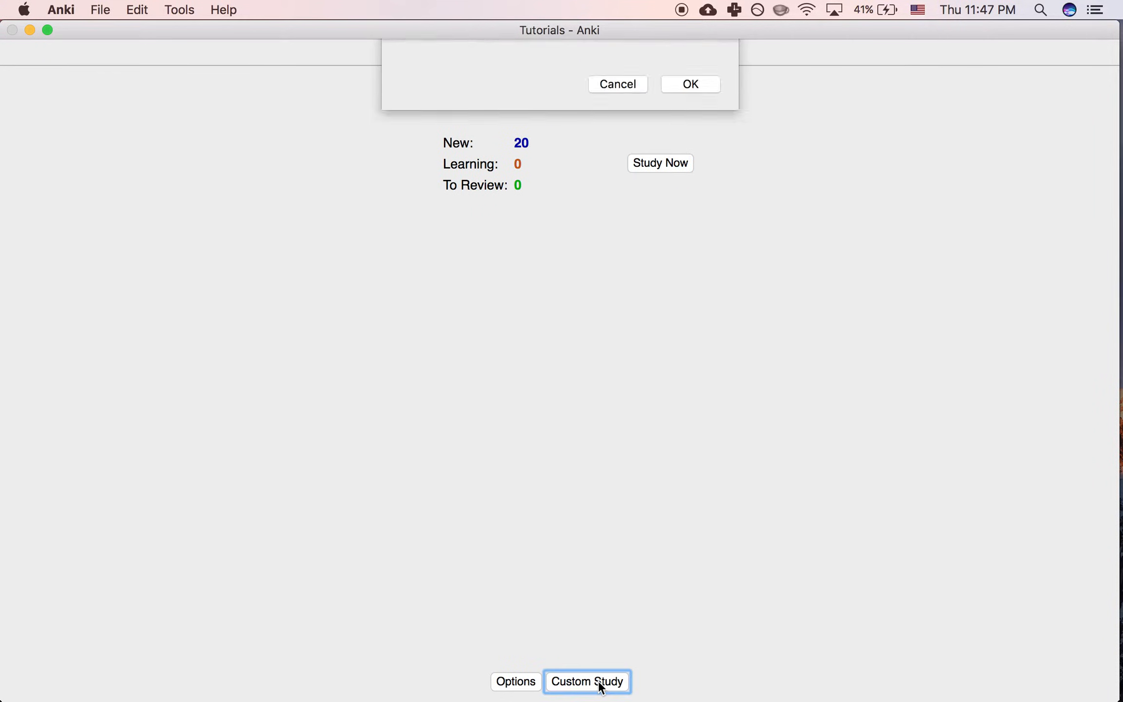
left_click(587, 681)
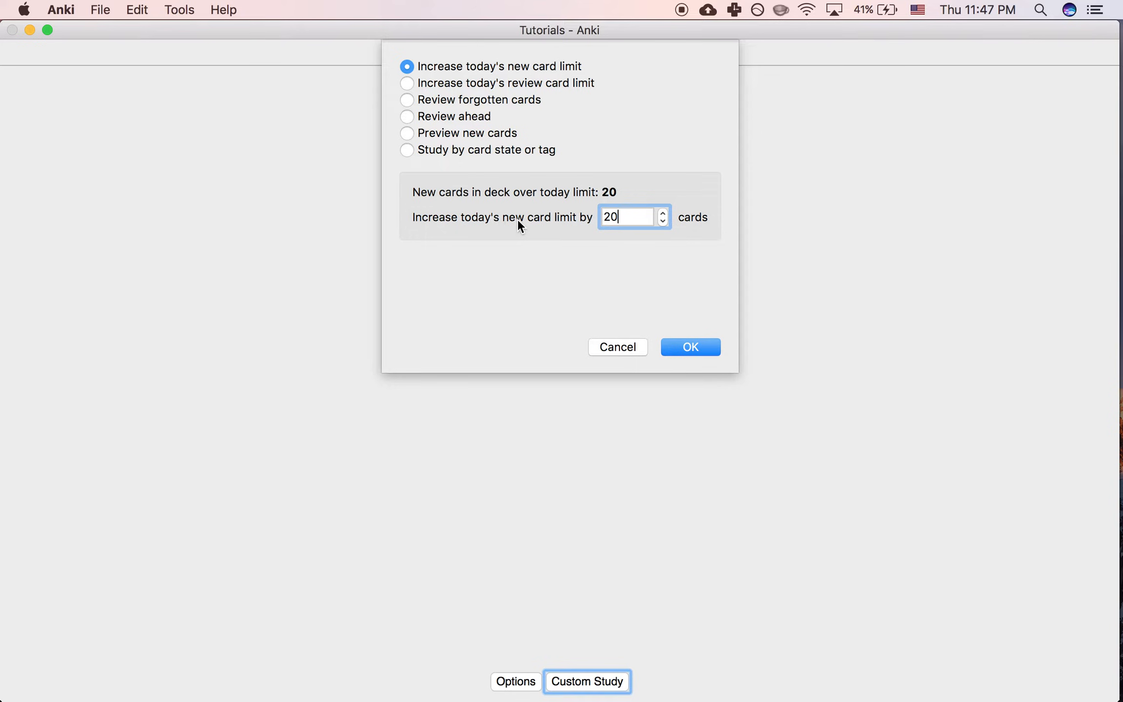
mouse_move(605, 206)
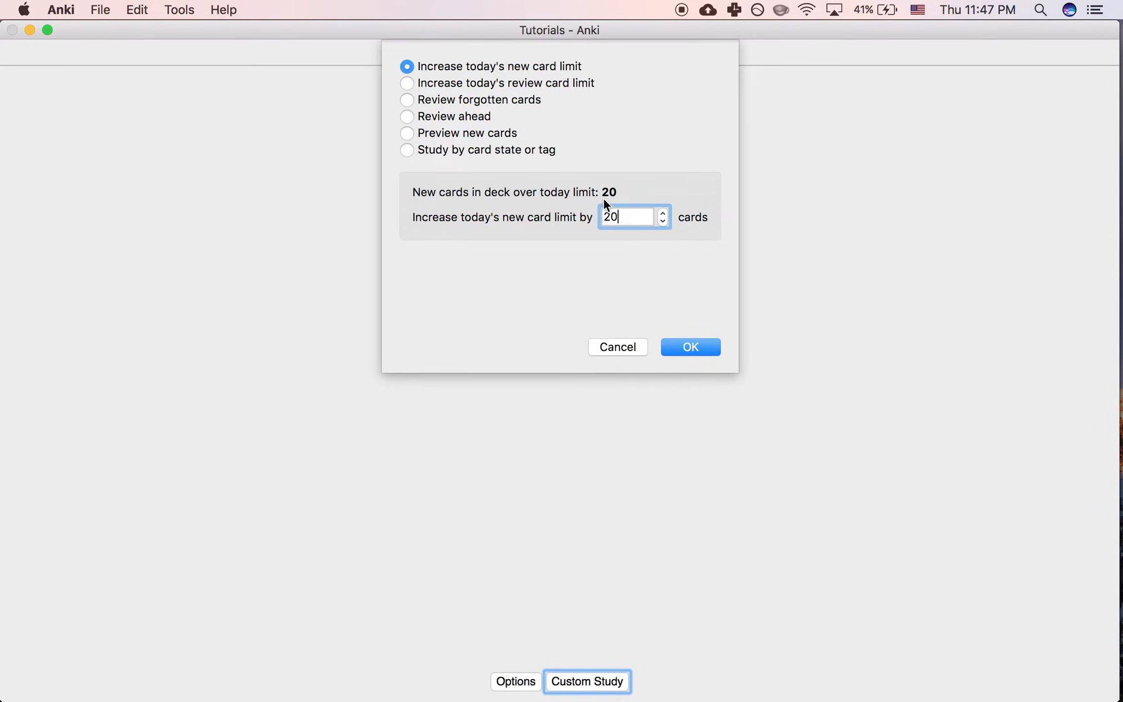
left_click(691, 347)
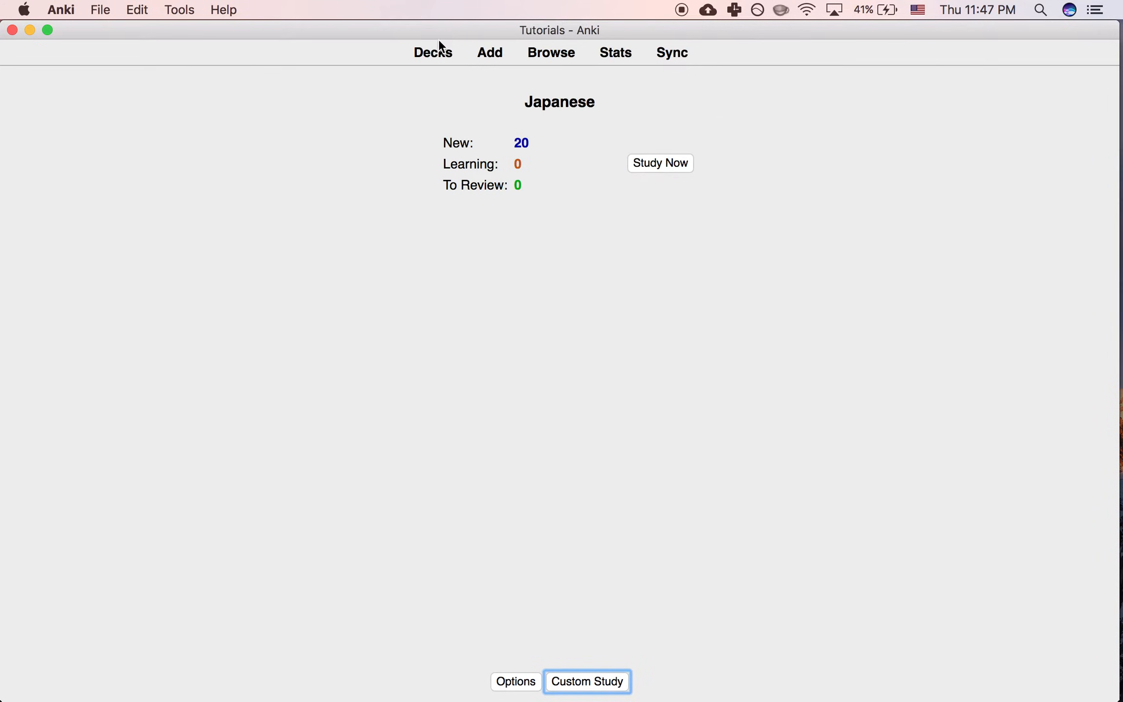
Reach the Japanese deck's Options from its gear menu on the deck list
left_click(714, 123)
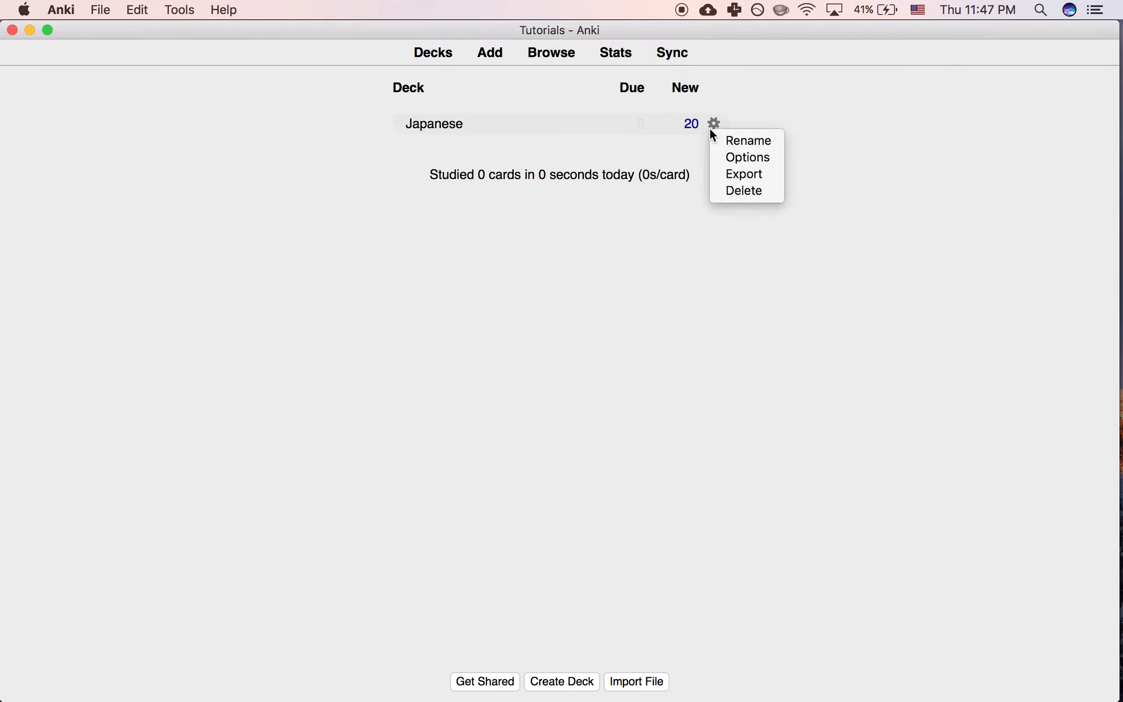
left_click(521, 243)
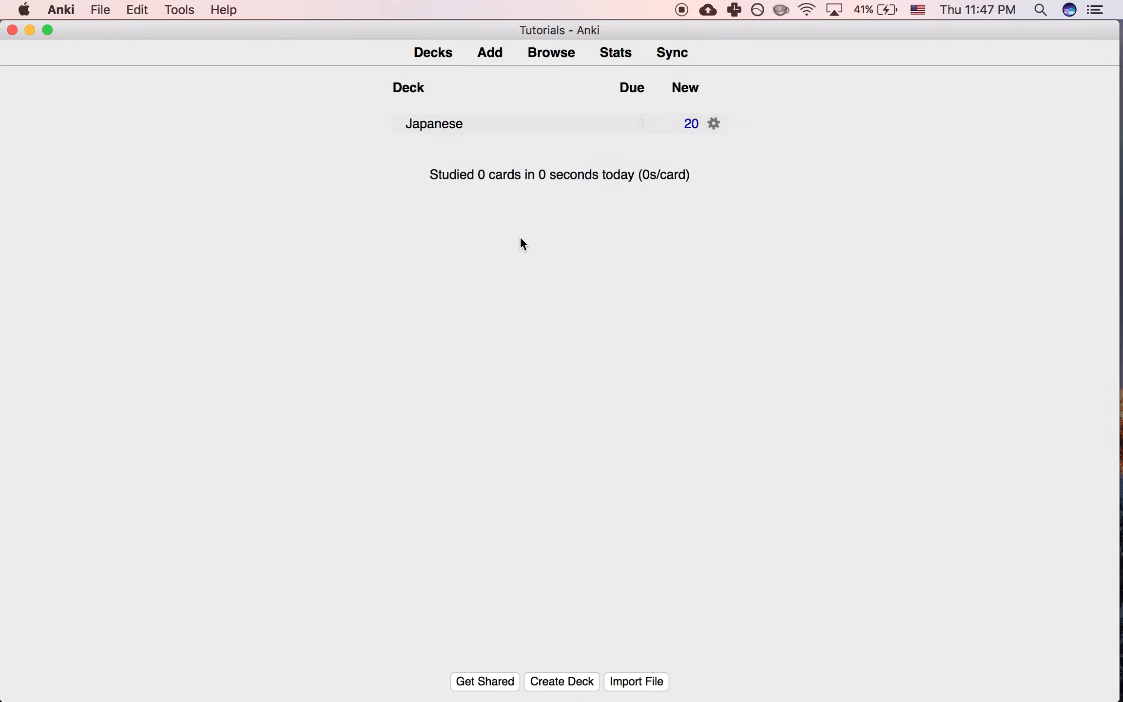
left_click(714, 123)
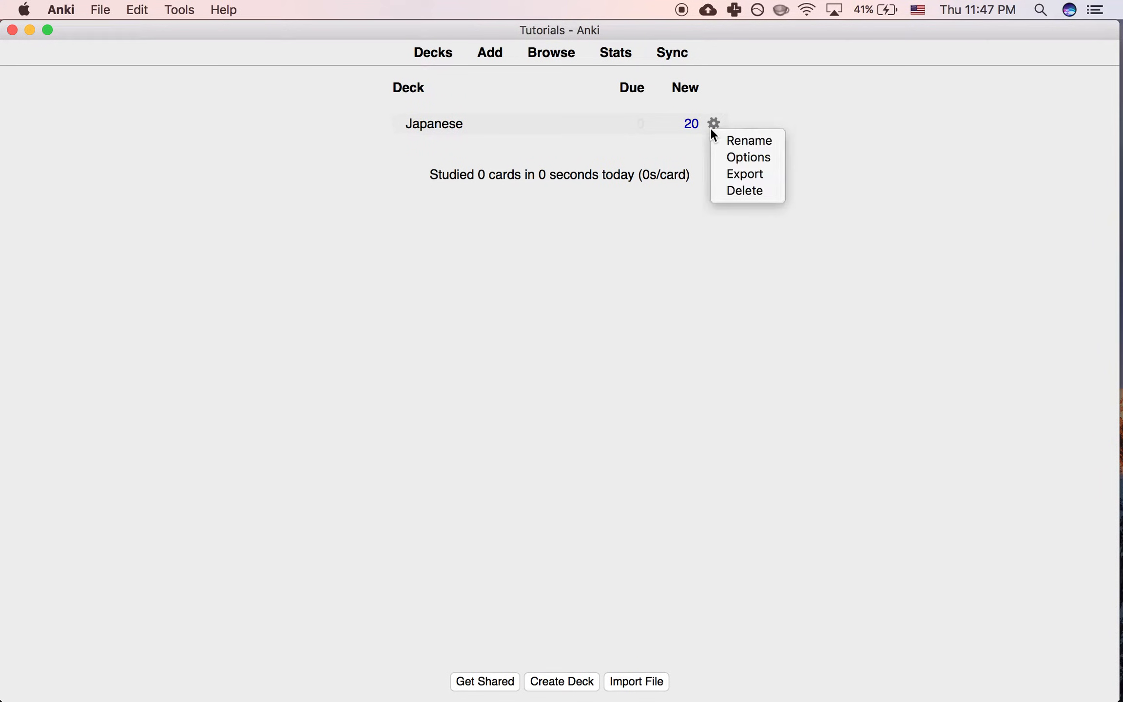
left_click(748, 157)
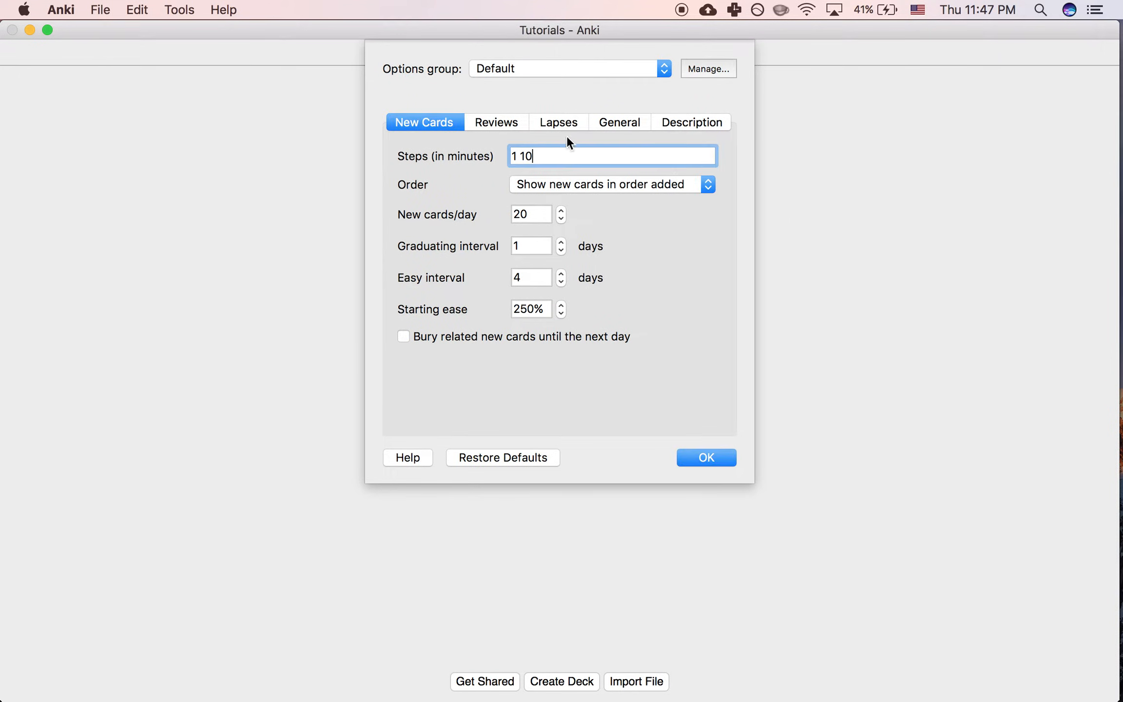
mouse_move(468, 199)
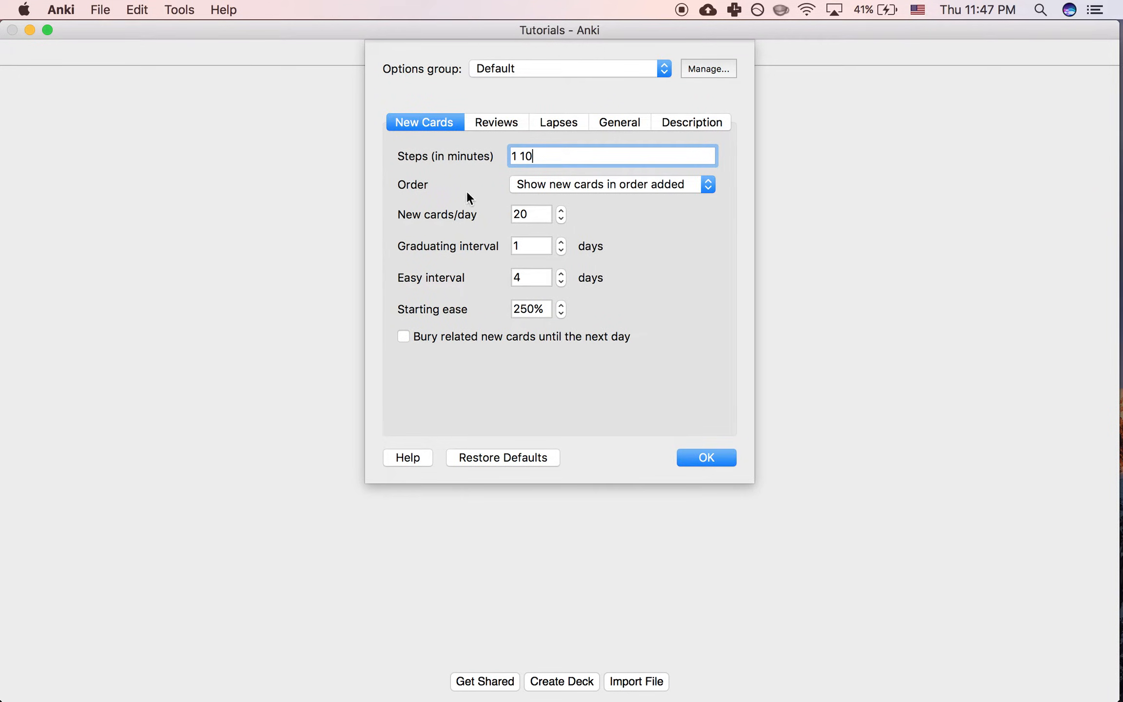
Set New cards/day to 40 (after trying 9999) and save, so the deck shows 40 new
left_click(530, 213)
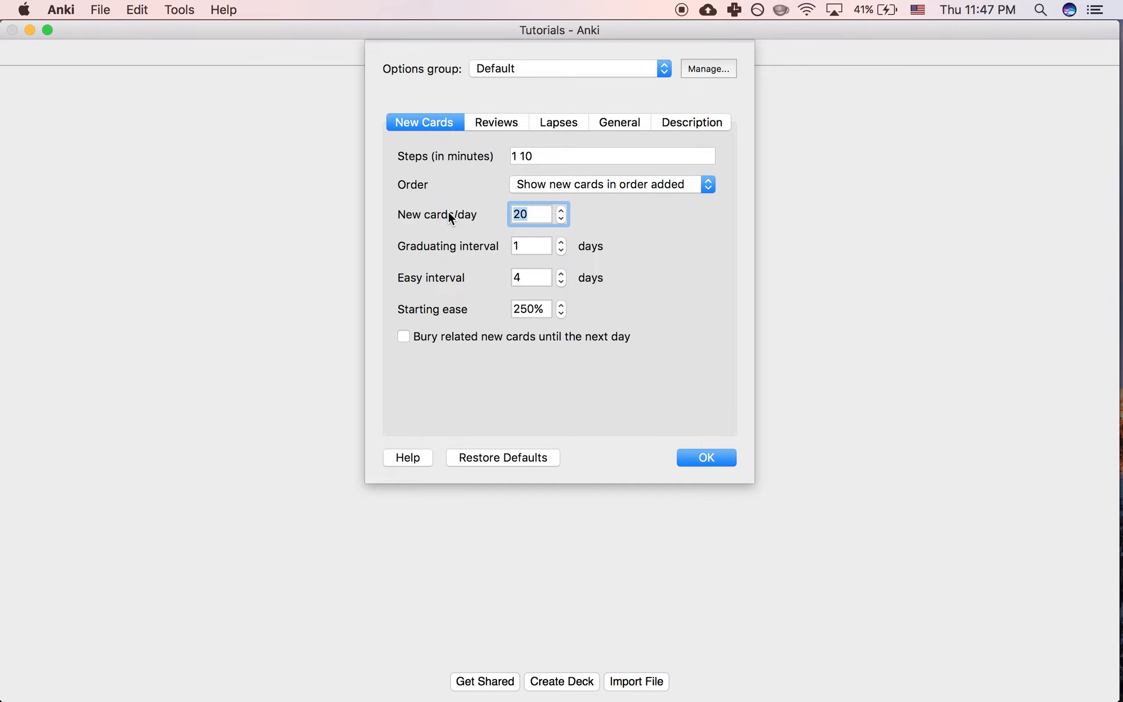
type("9999")
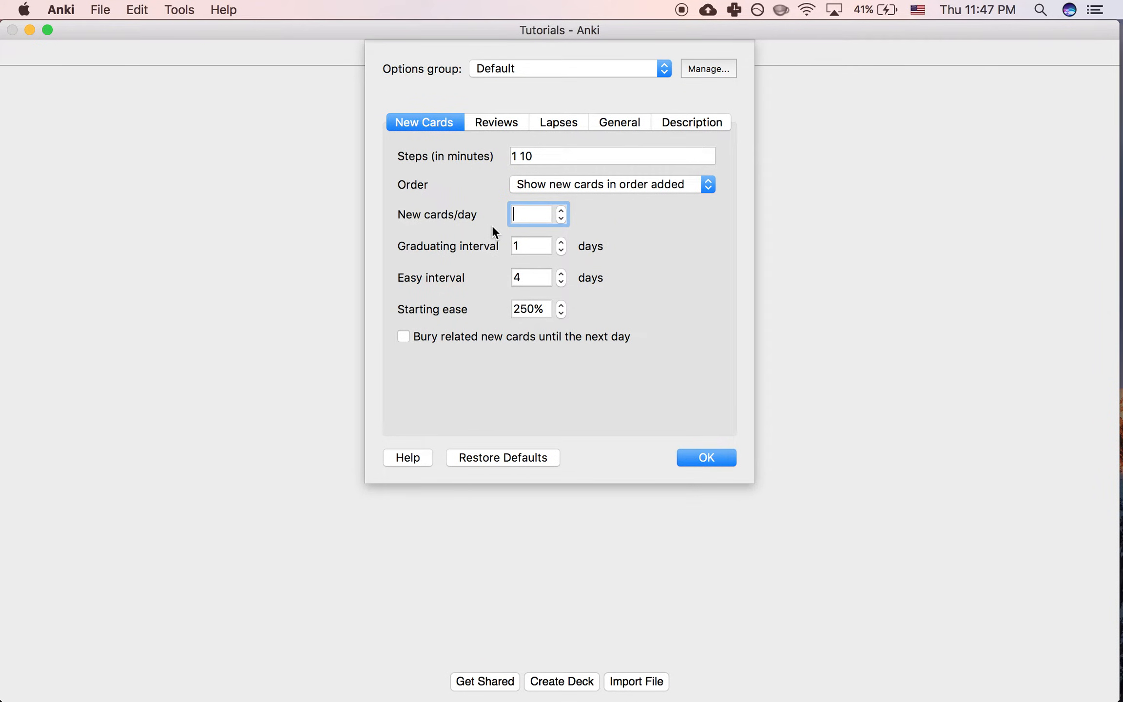
type("40")
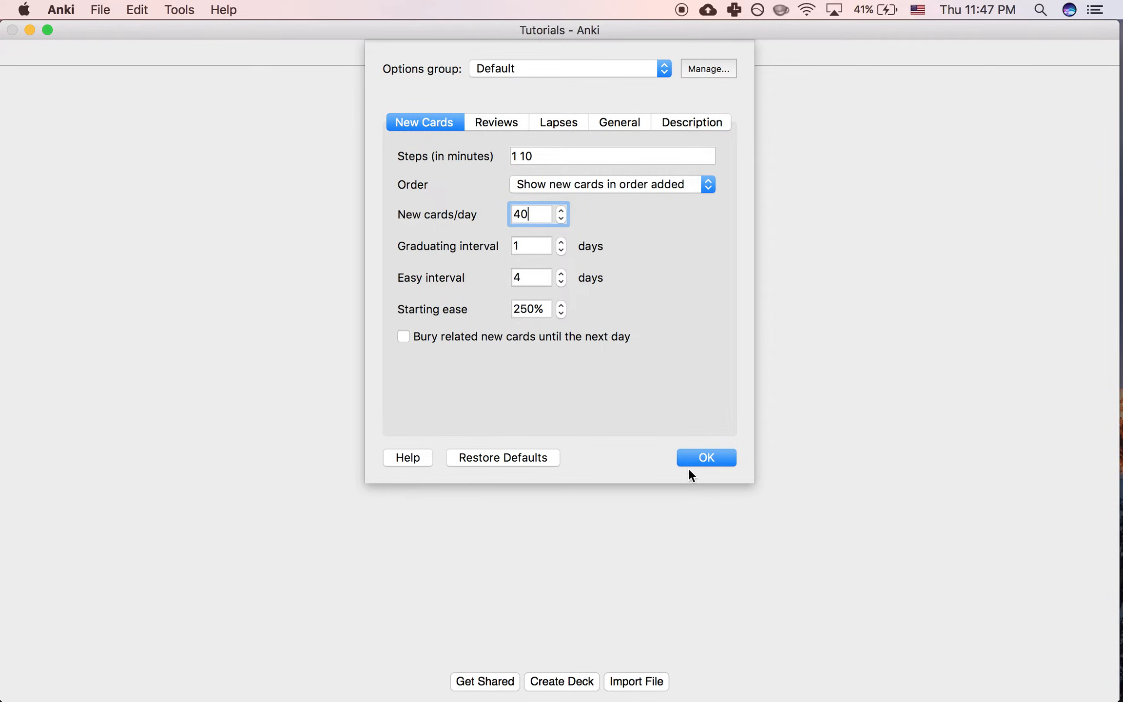
left_click(705, 458)
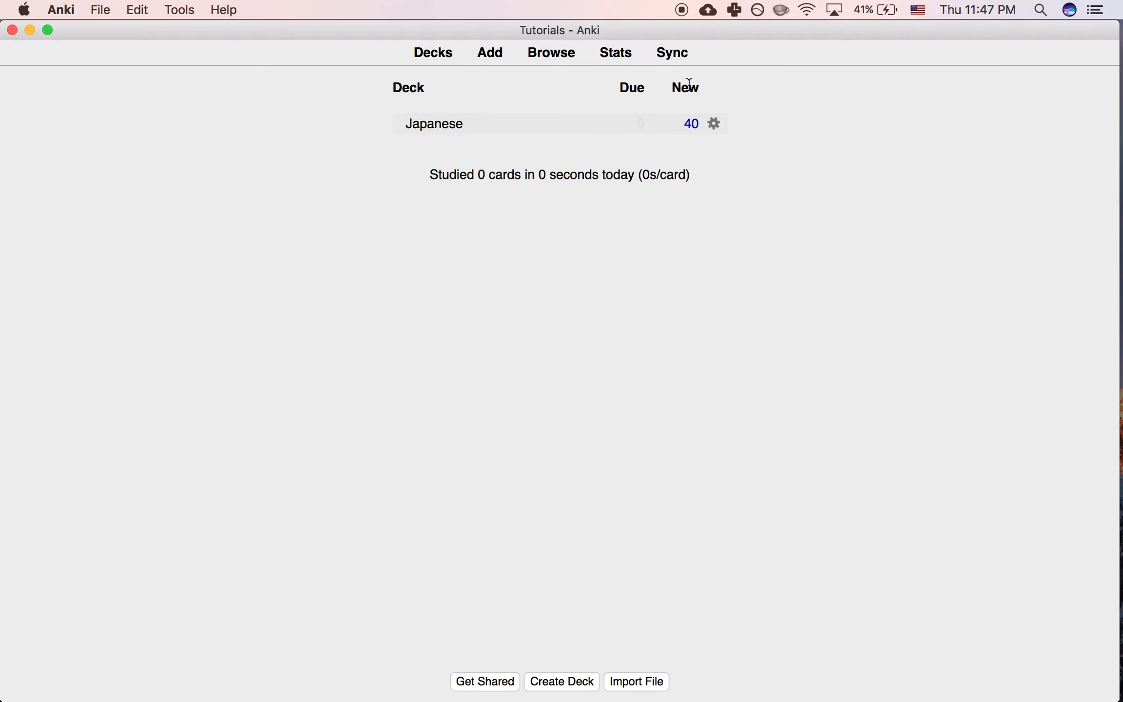
mouse_move(692, 139)
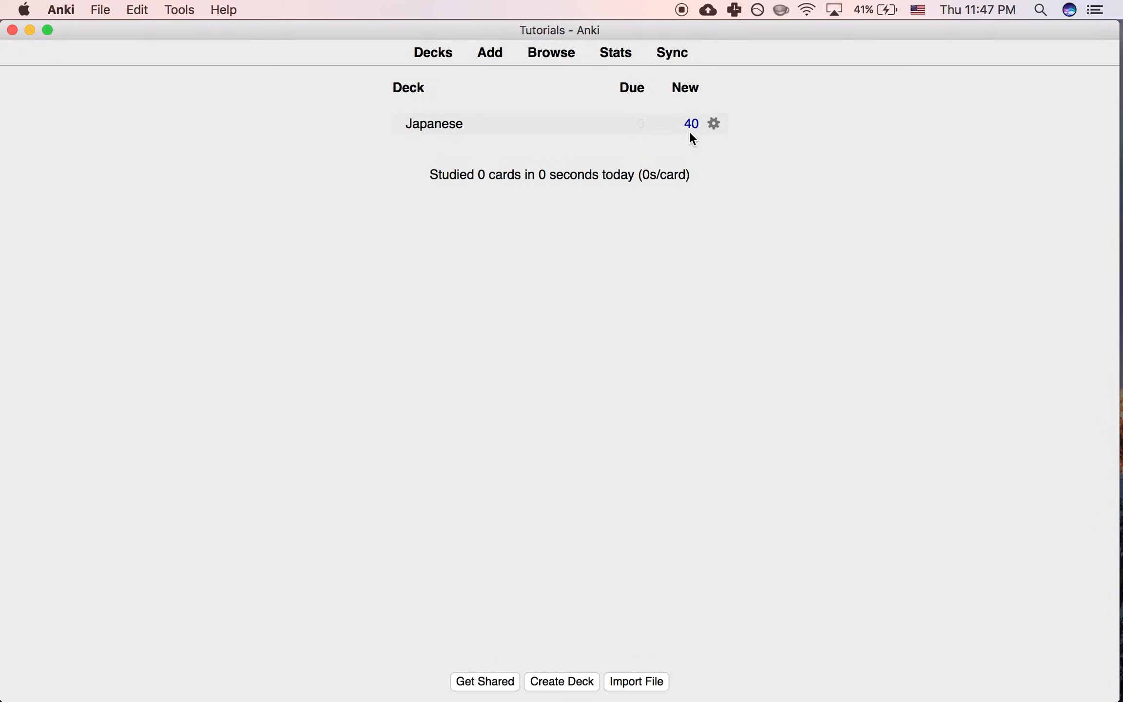
mouse_move(417, 152)
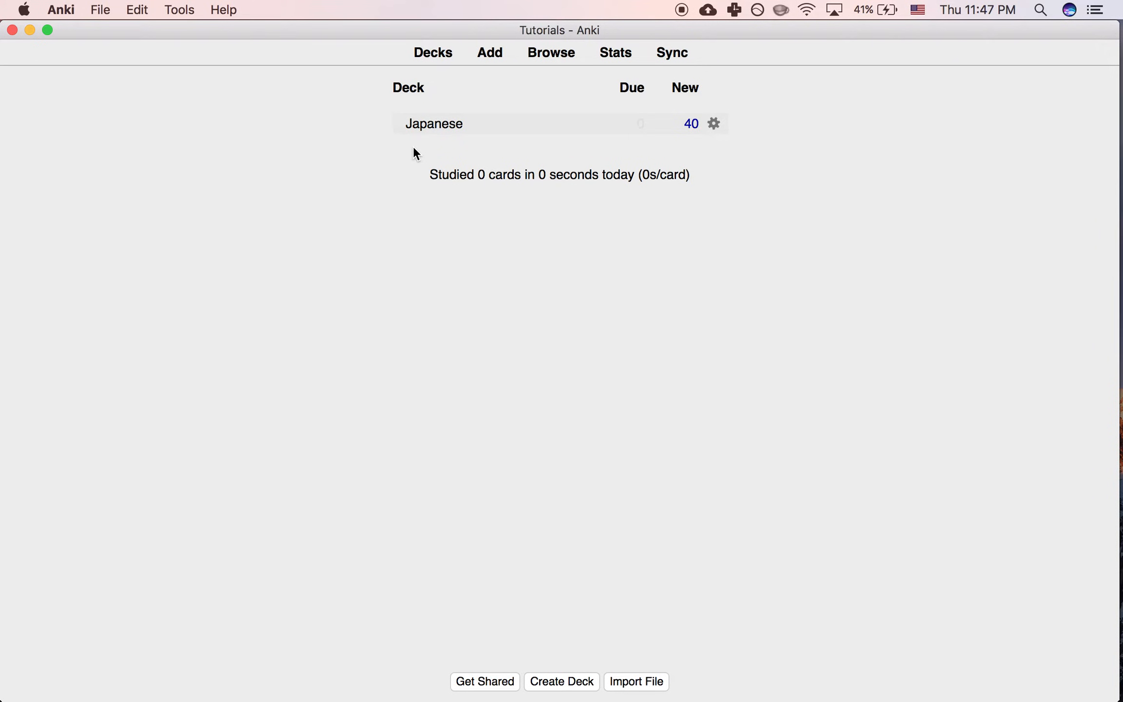
mouse_move(405, 144)
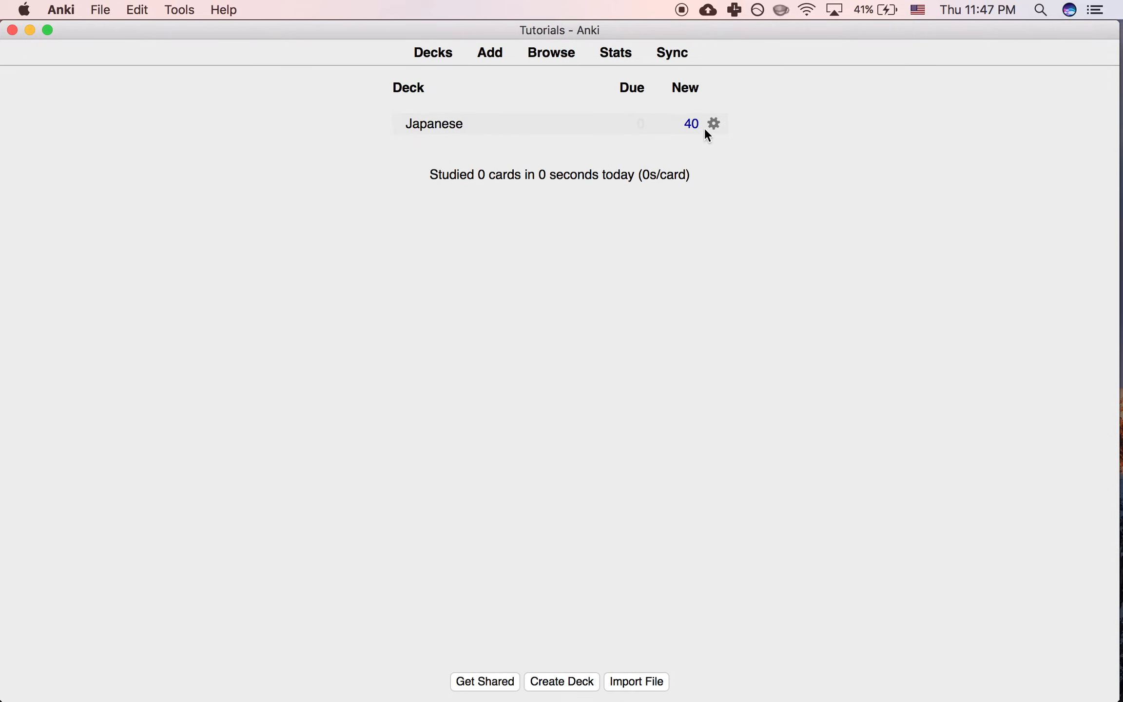
mouse_move(714, 150)
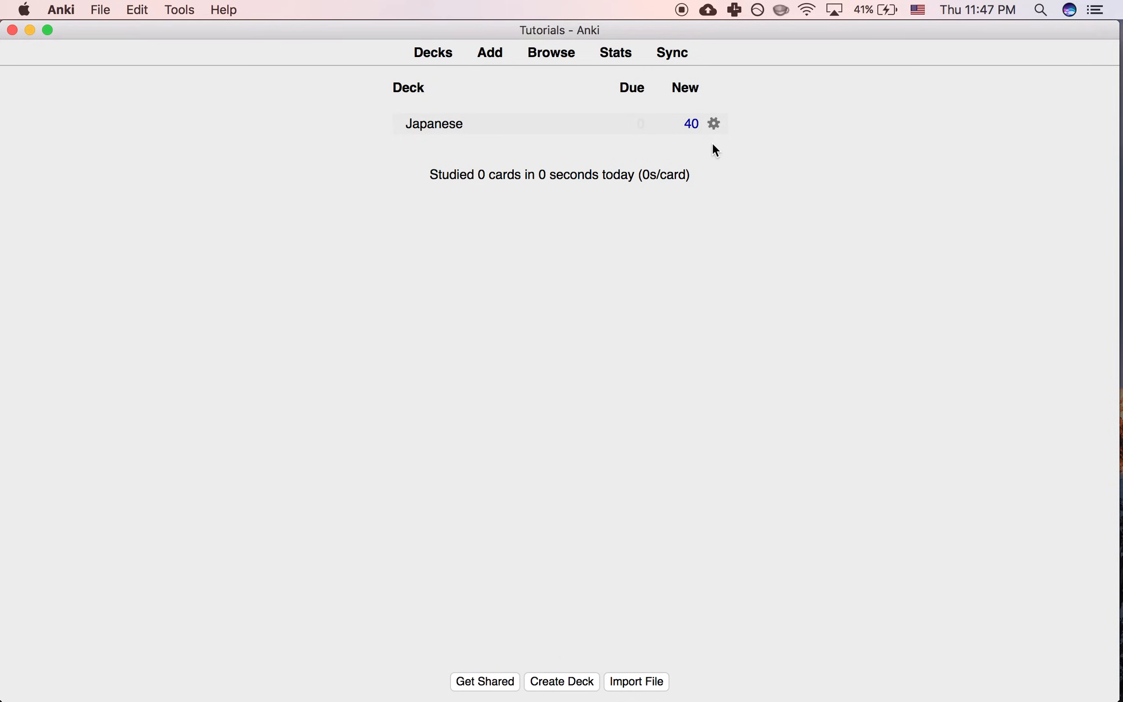
mouse_move(451, 159)
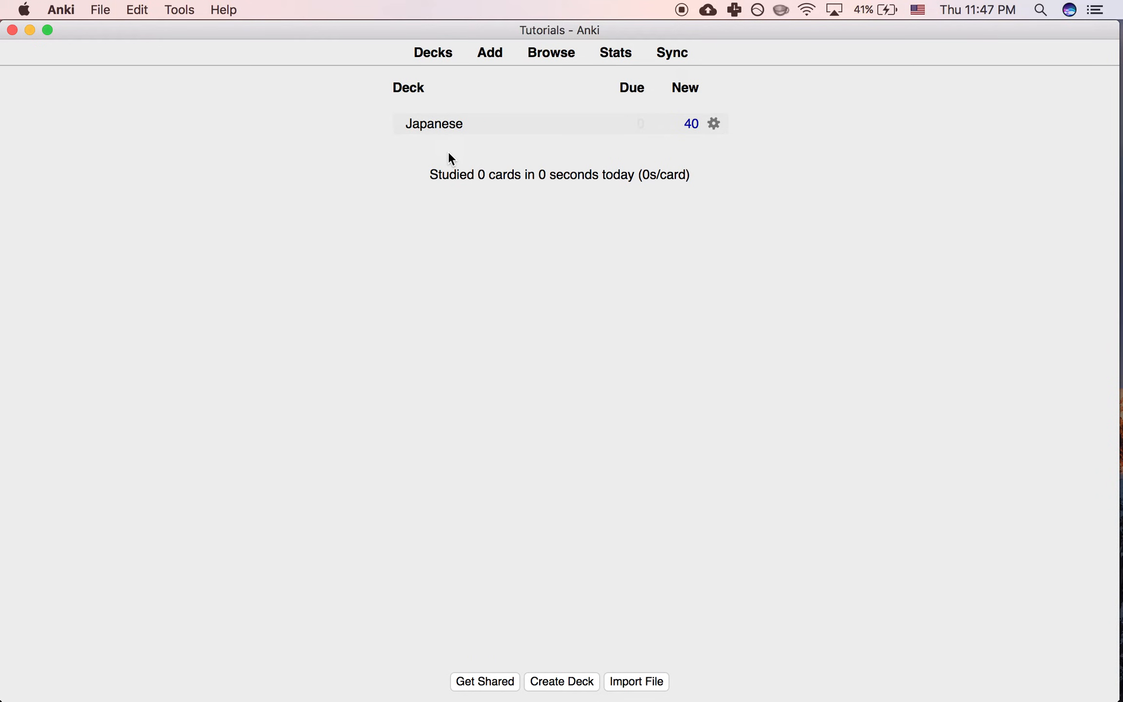
mouse_move(539, 175)
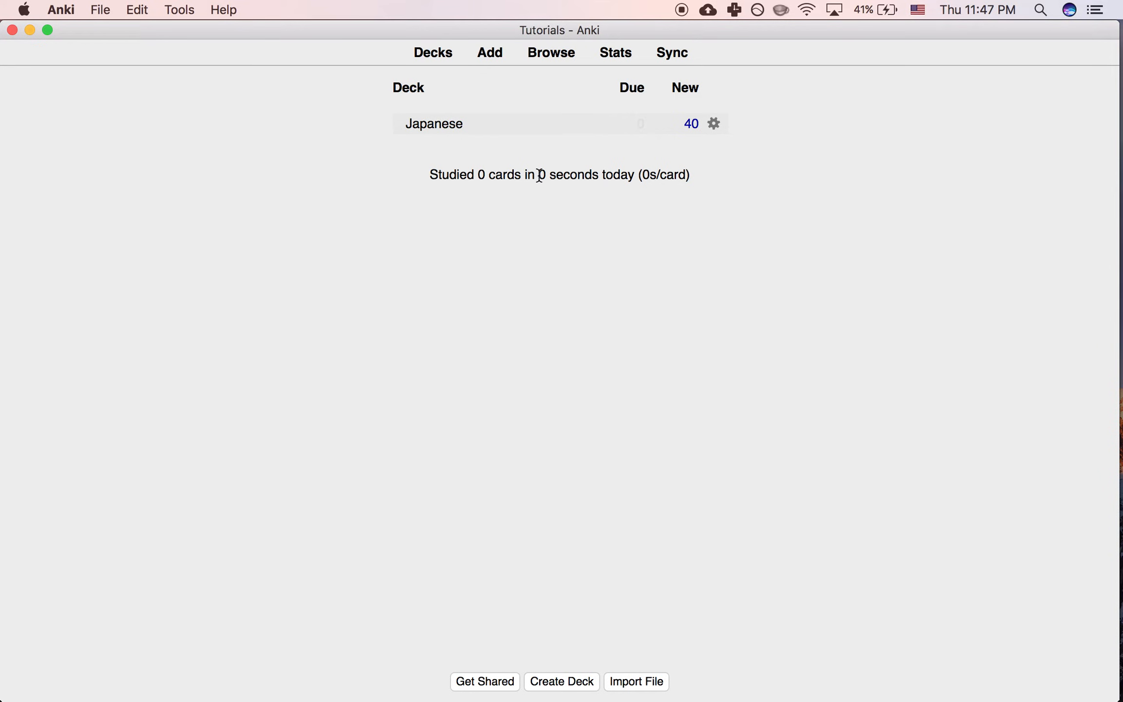
mouse_move(530, 174)
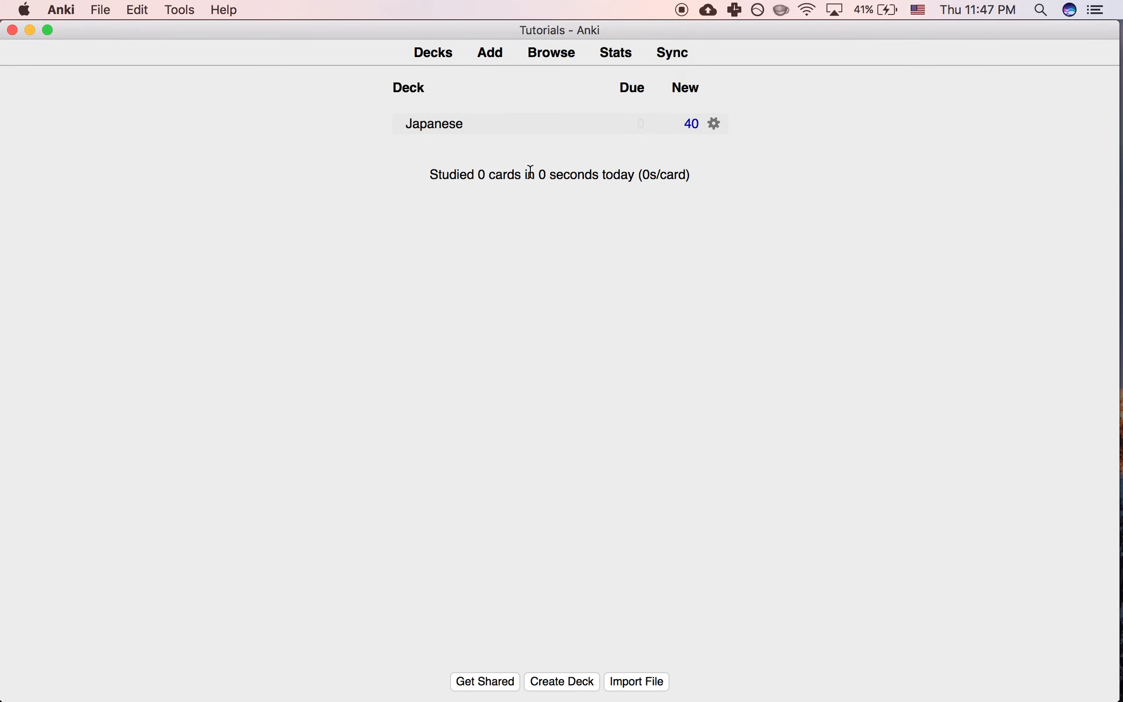
left_click(433, 123)
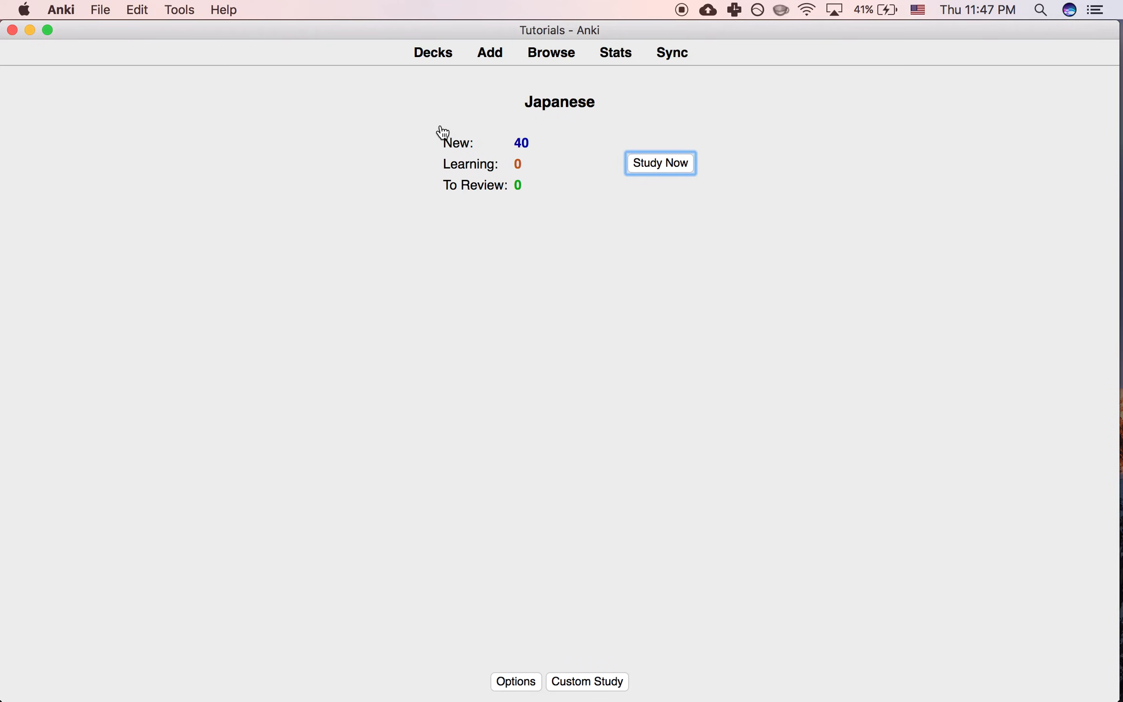
left_click(586, 681)
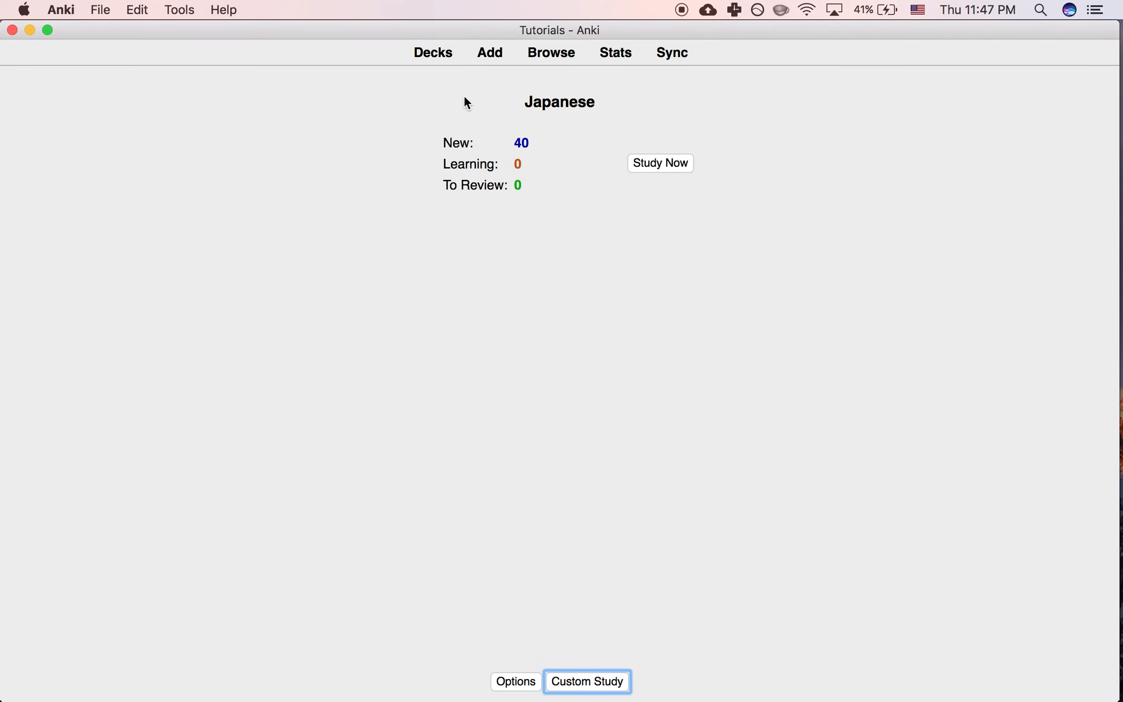
left_click(433, 52)
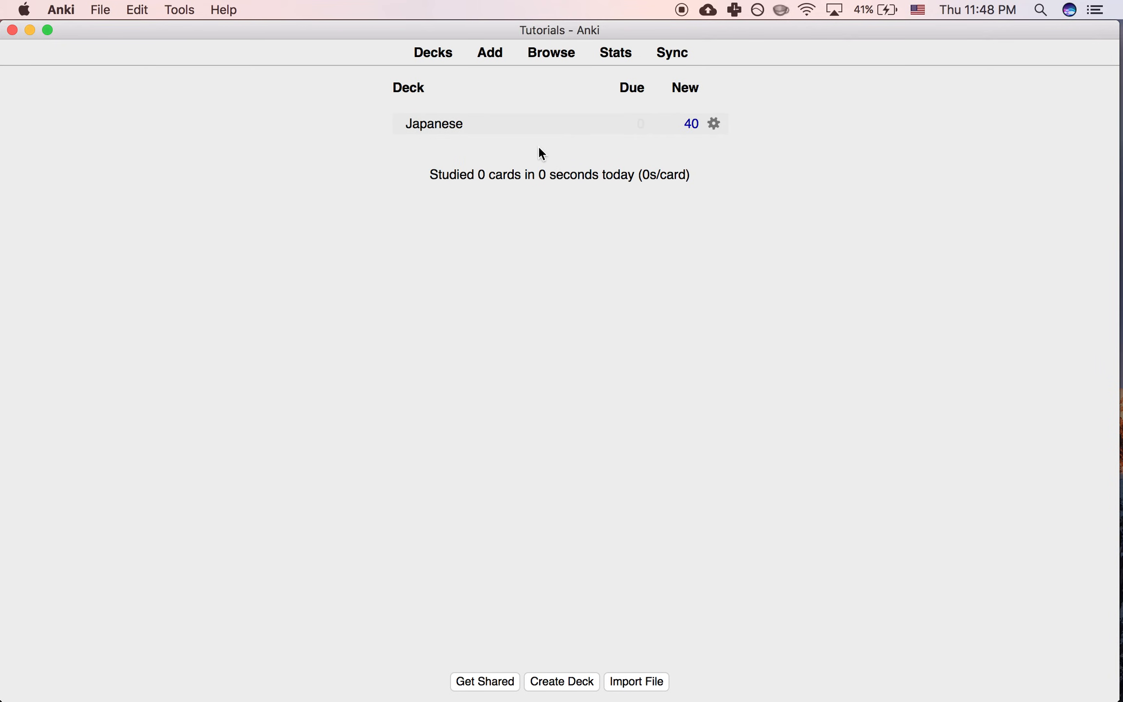
Save the Japanese deck's Options with New cards/day reduced to 5
left_click(714, 123)
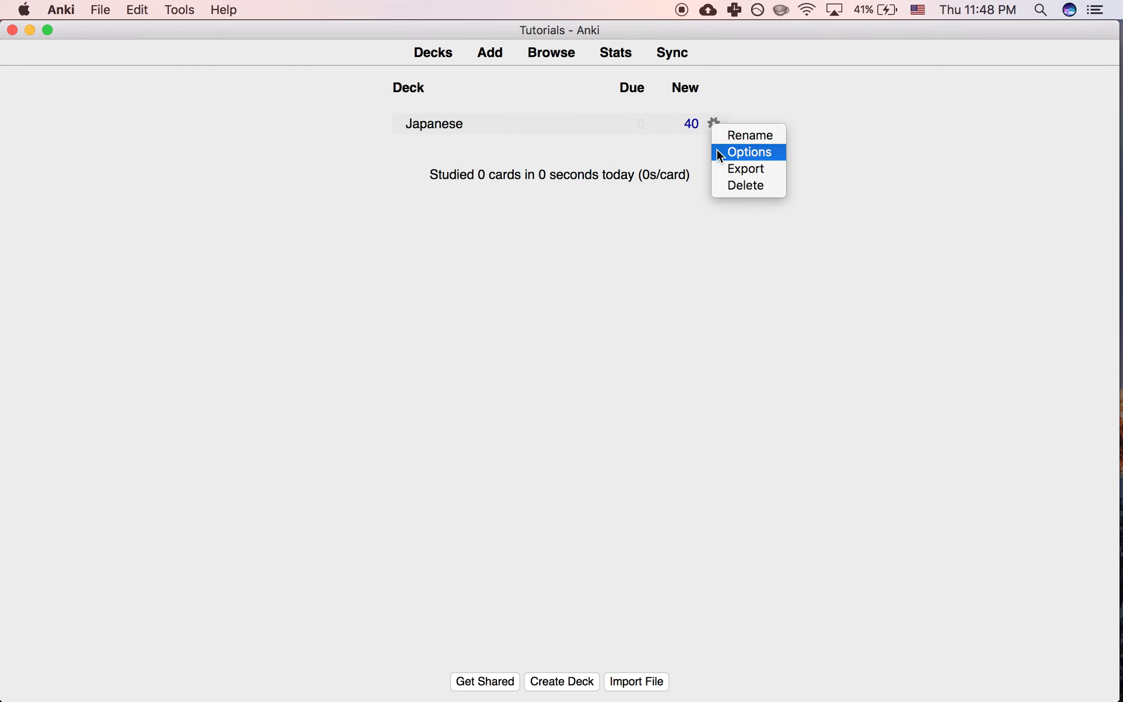
left_click(750, 152)
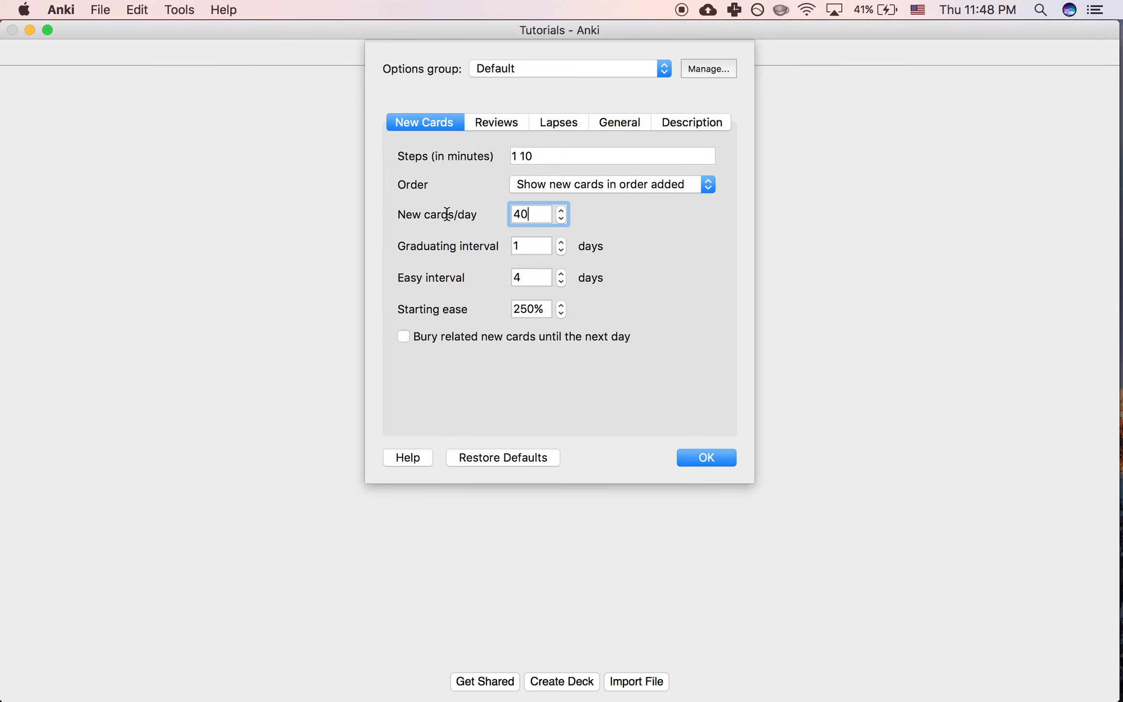
left_click(704, 457)
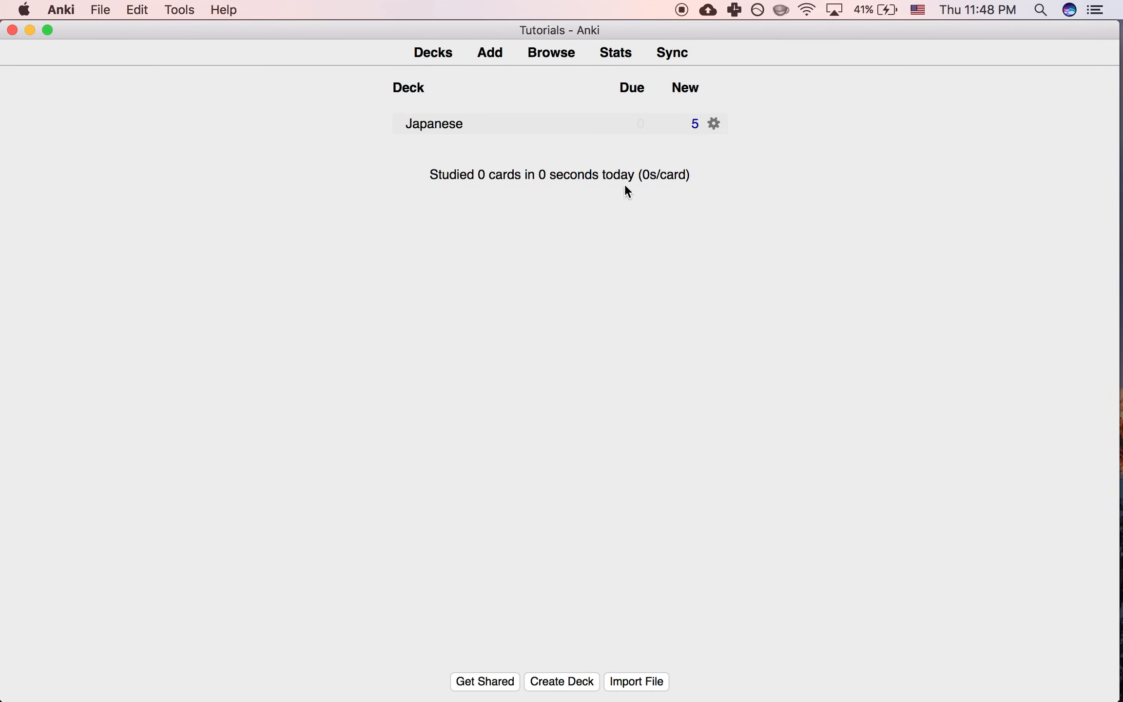
mouse_move(640, 152)
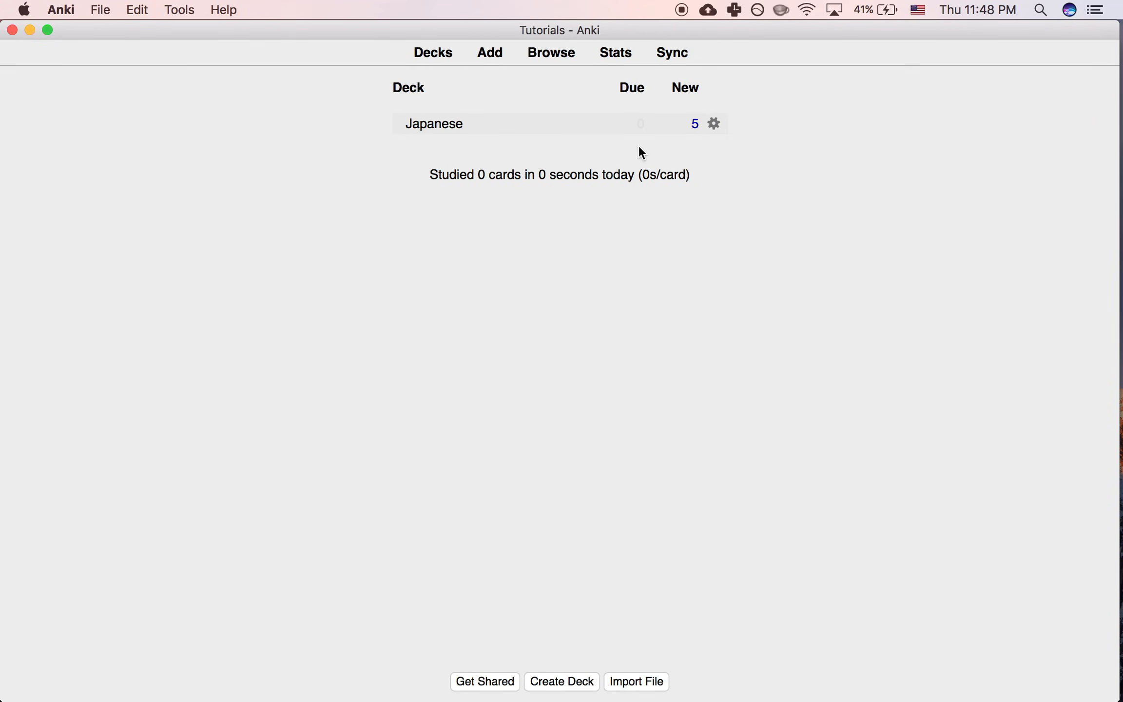
mouse_move(597, 274)
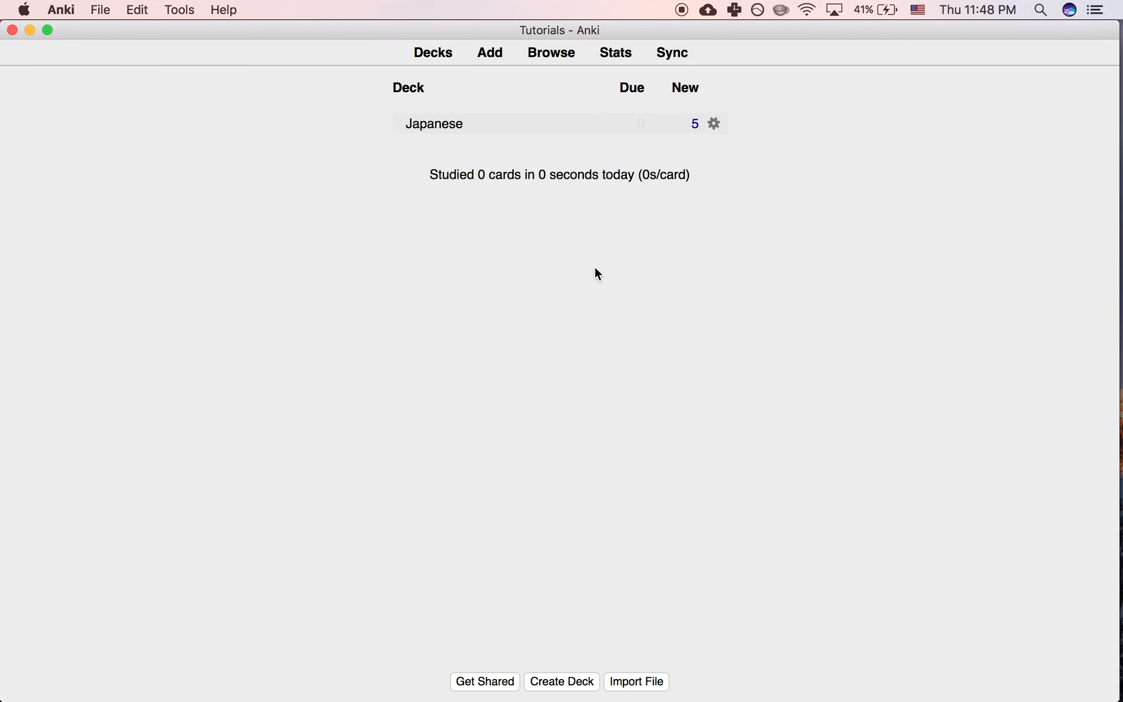
mouse_move(445, 171)
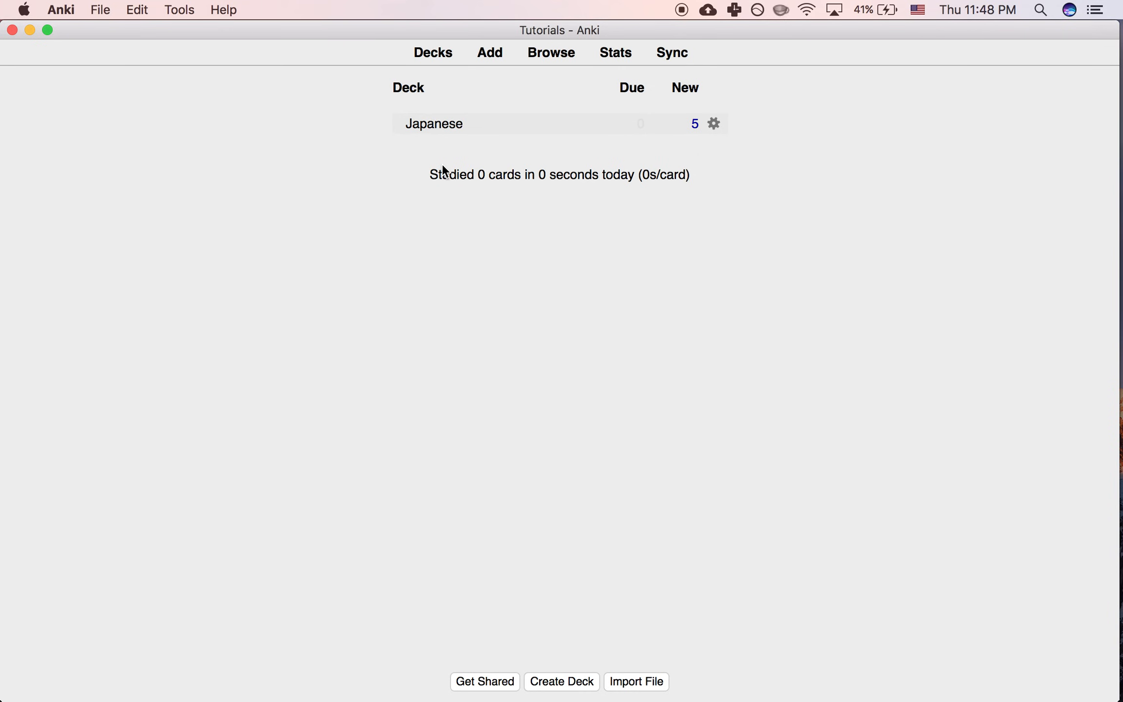
mouse_move(462, 158)
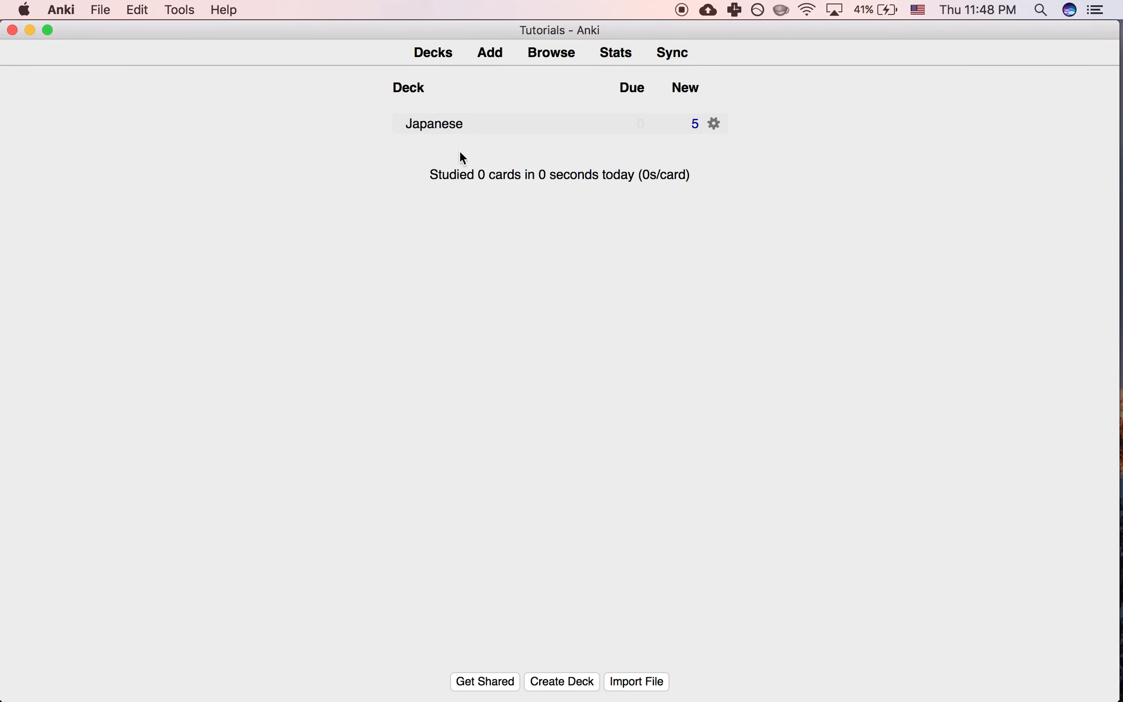
mouse_move(580, 695)
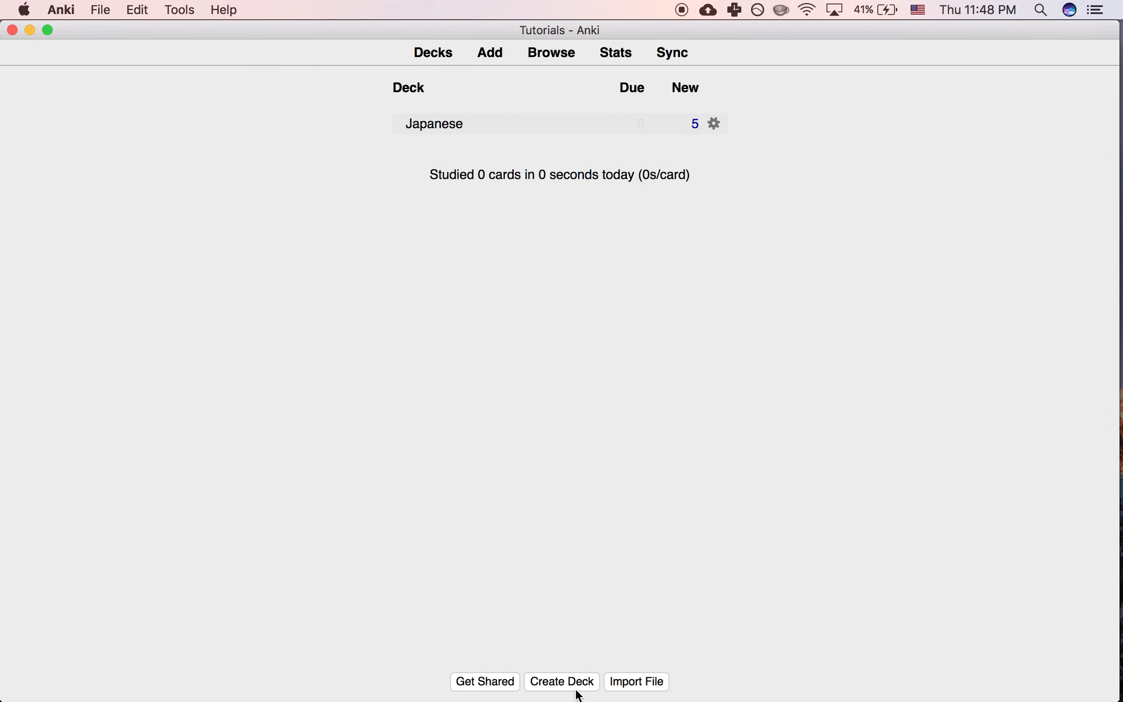
Show the Custom Study choices for raising today's new card limit on the Japanese deck
left_click(433, 123)
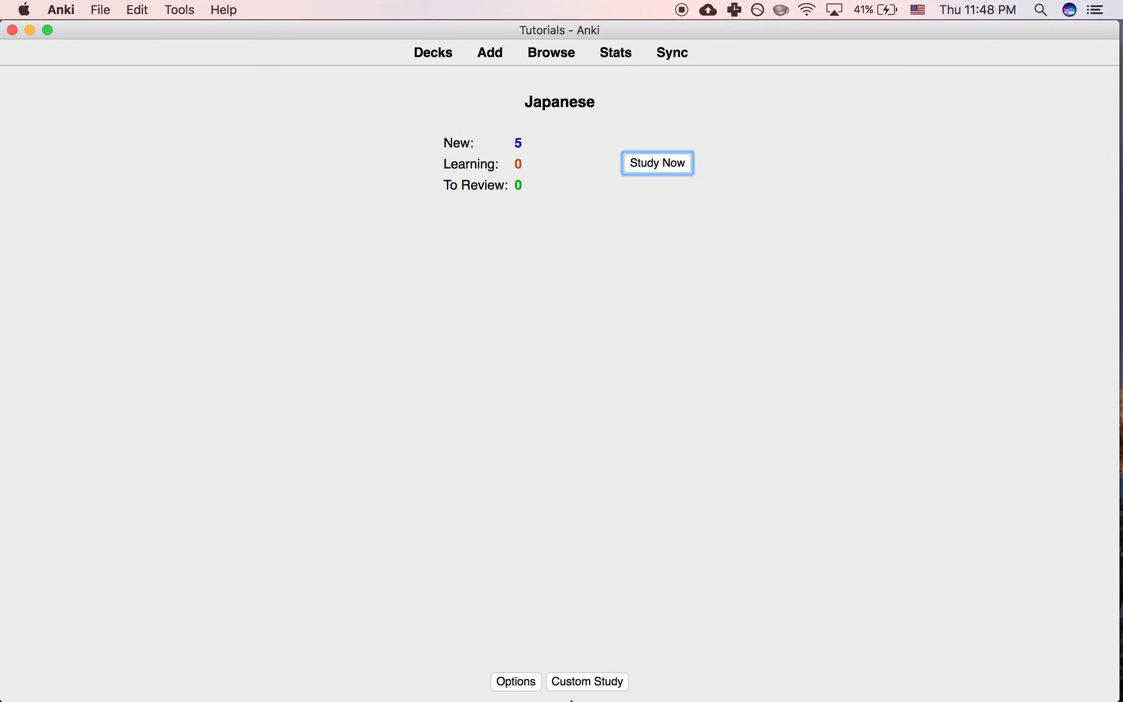
left_click(587, 681)
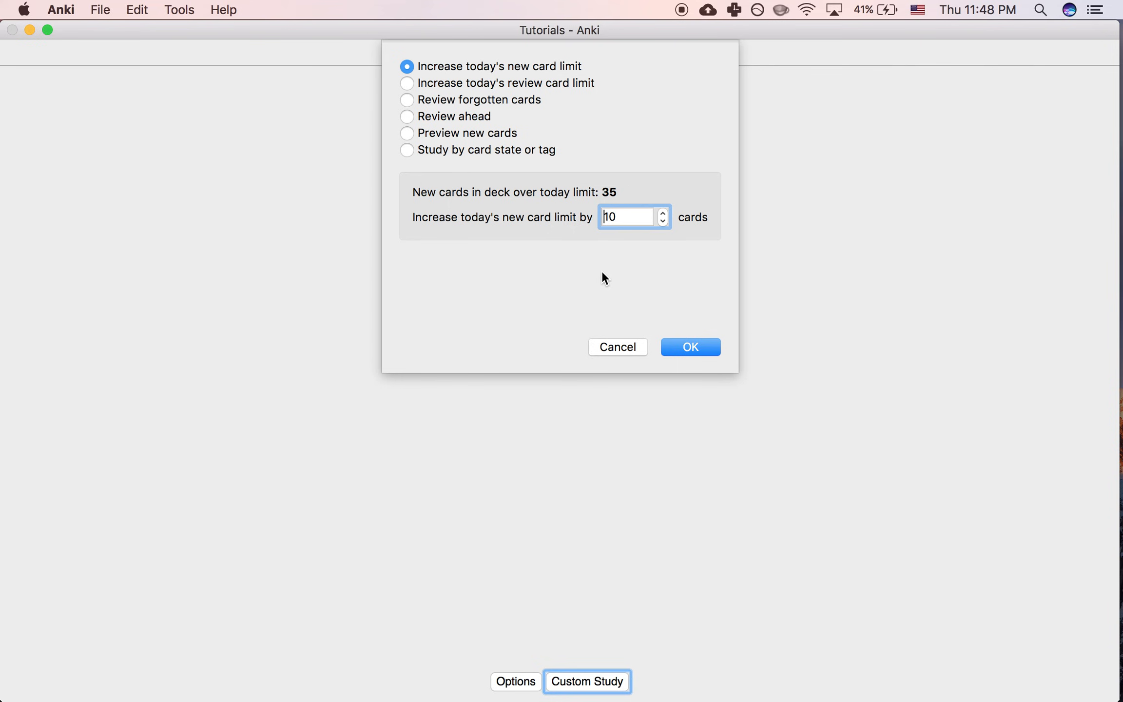